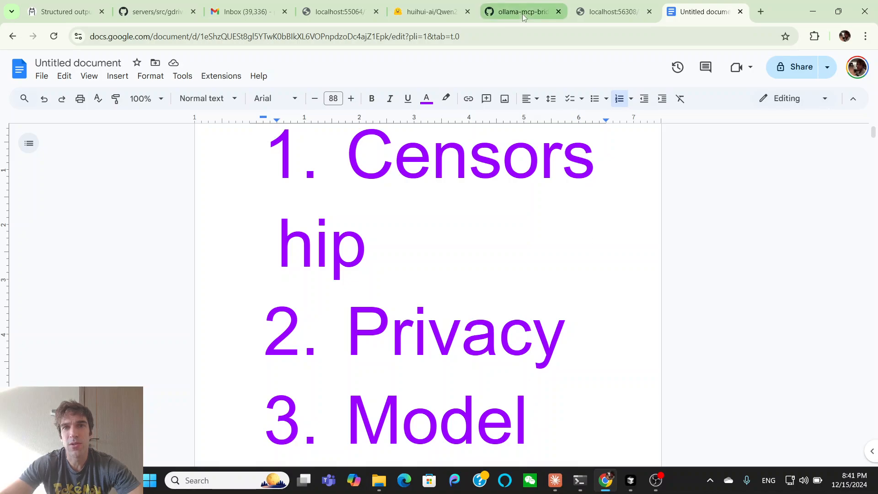
# Switch to the ollama-mcp-bridge GitHub tab showing the README
pyautogui.click(523, 12)
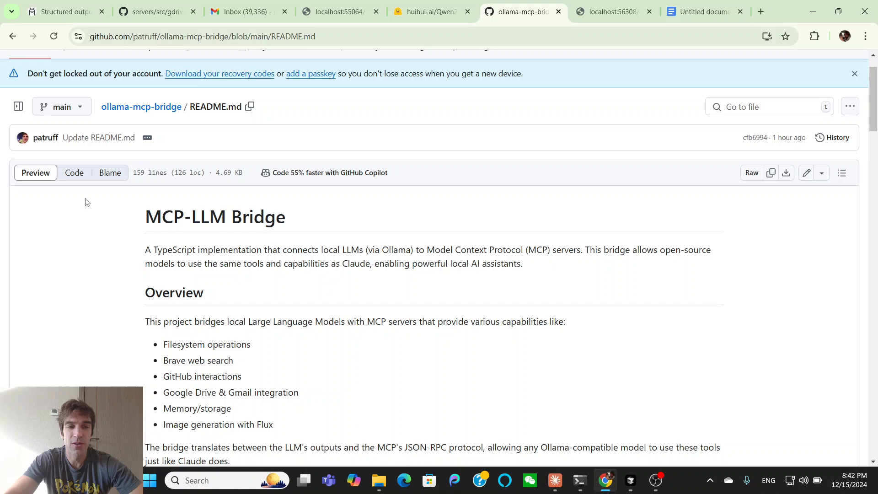
pyautogui.moveTo(128, 230)
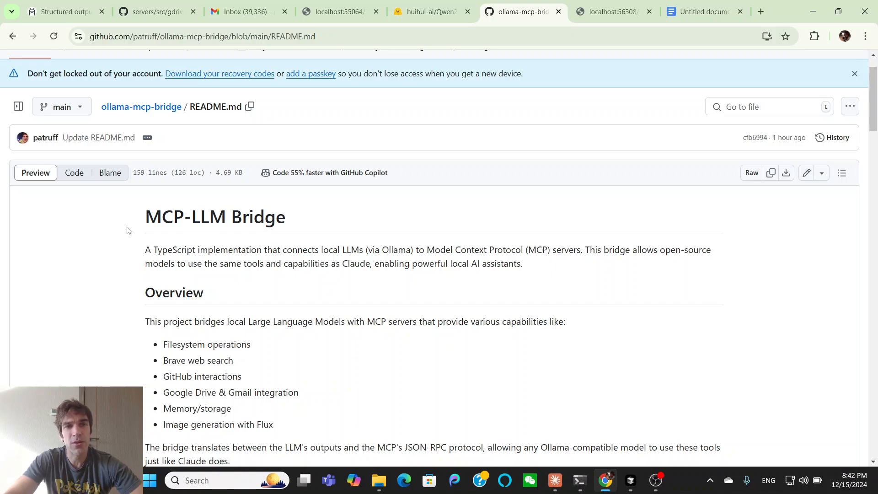
pyautogui.moveTo(206, 223)
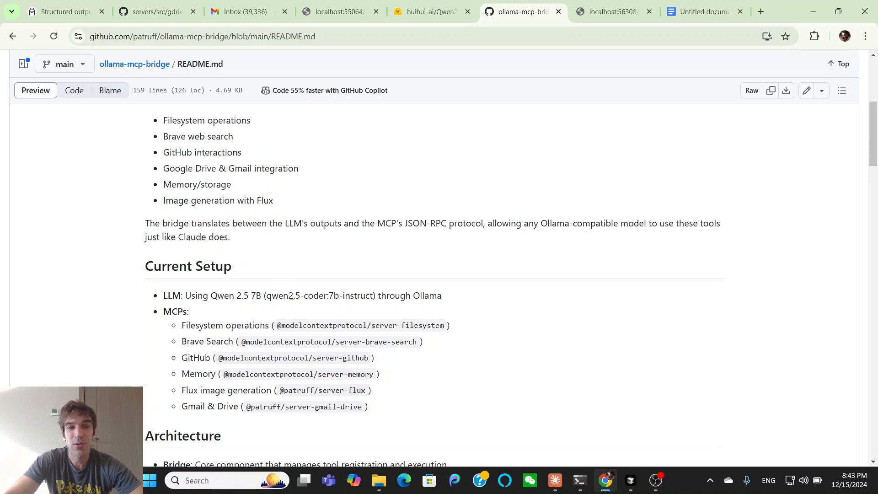
pyautogui.moveTo(349, 295)
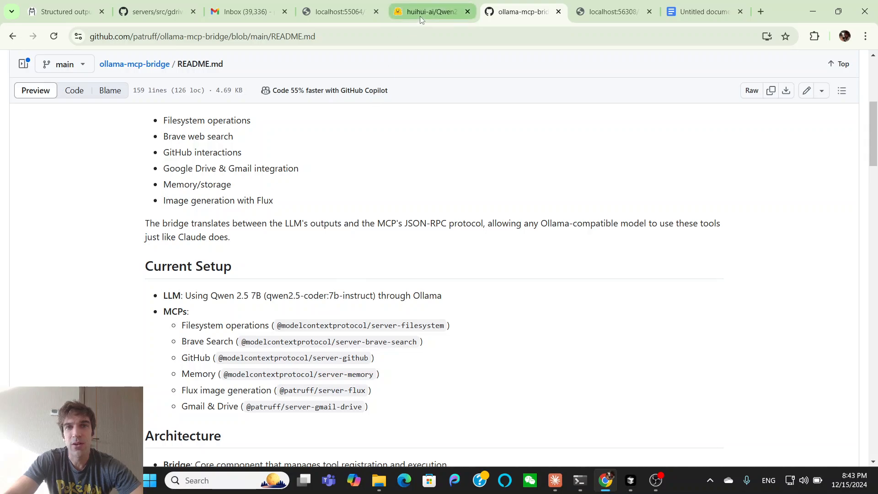
pyautogui.click(428, 12)
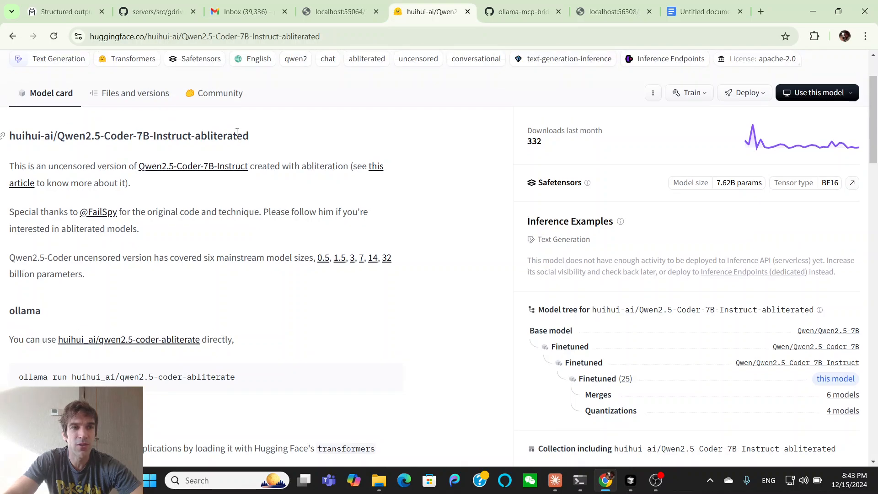
pyautogui.moveTo(241, 316)
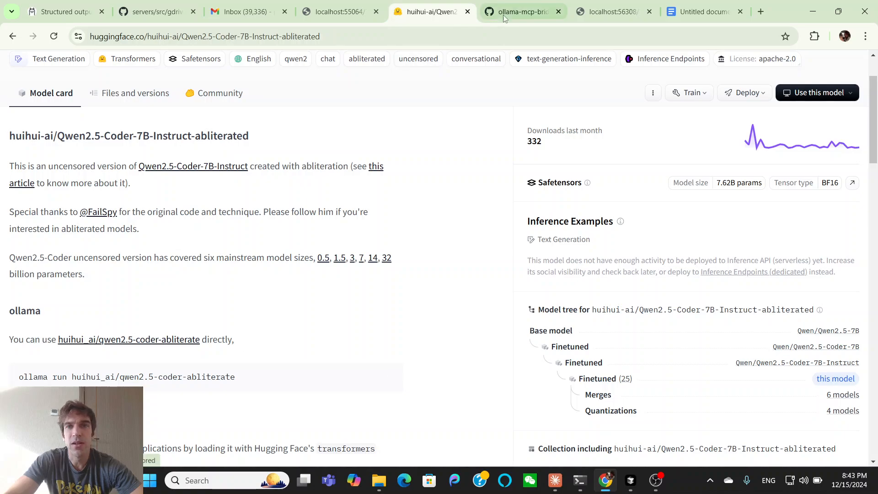
pyautogui.click(519, 12)
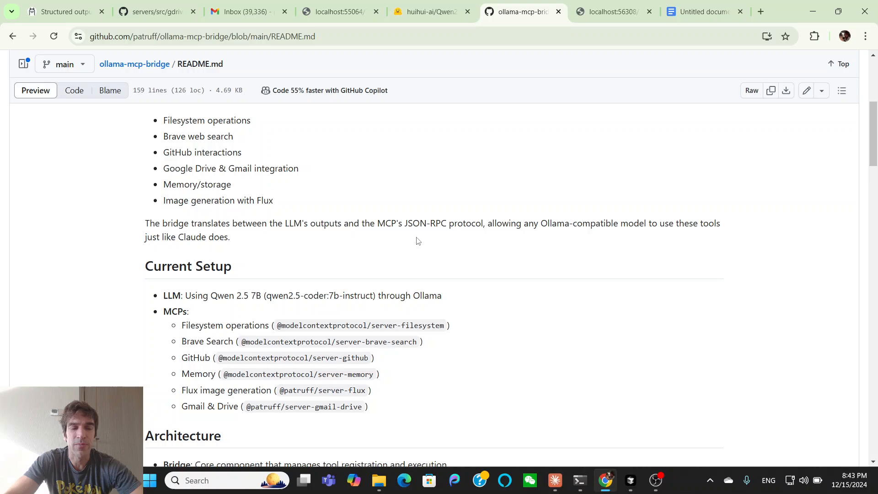
pyautogui.moveTo(335, 234)
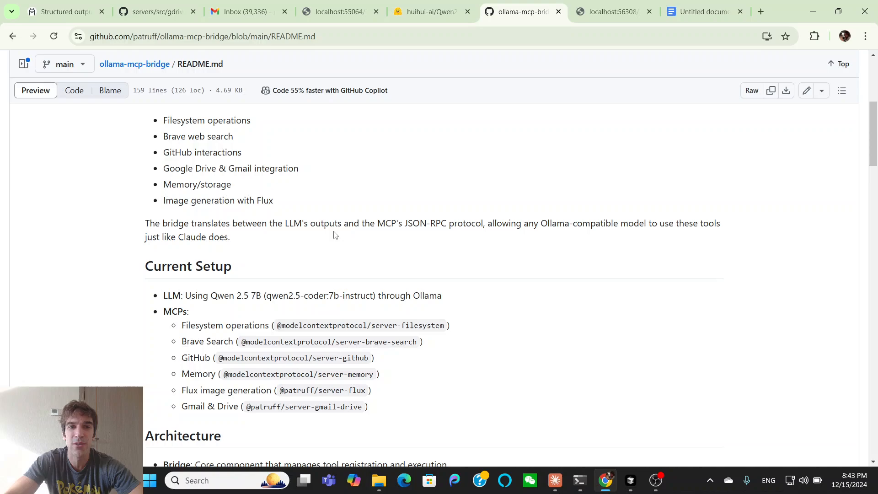
pyautogui.scroll(-3)
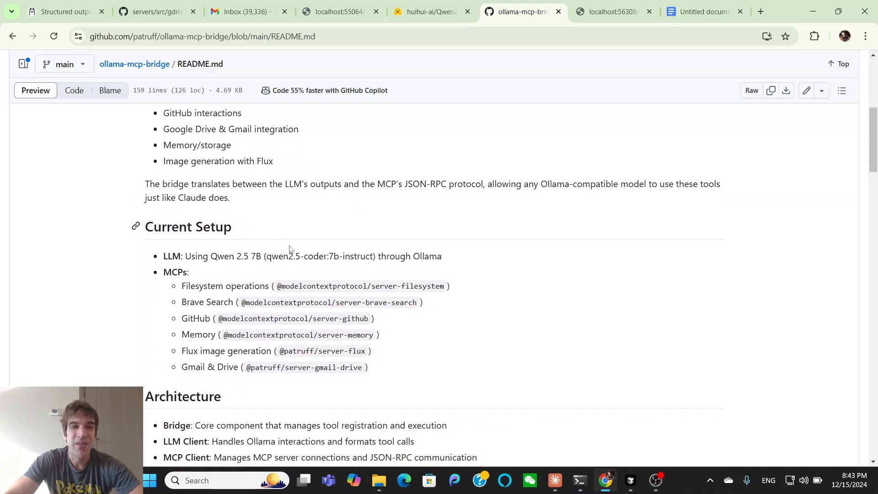
pyautogui.scroll(-3)
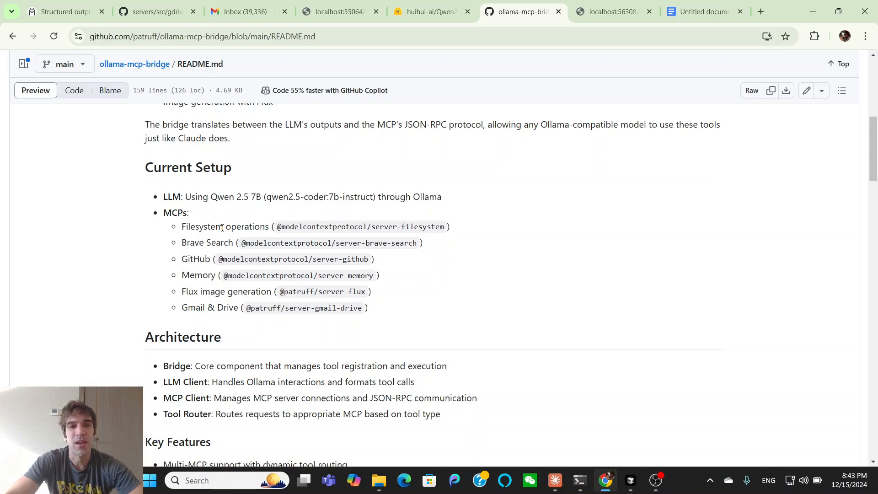
pyautogui.moveTo(174, 223)
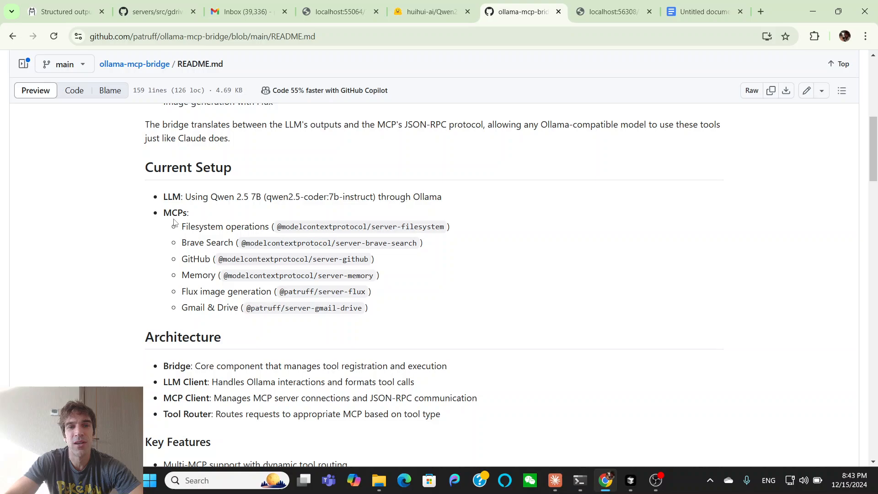
pyautogui.moveTo(407, 335)
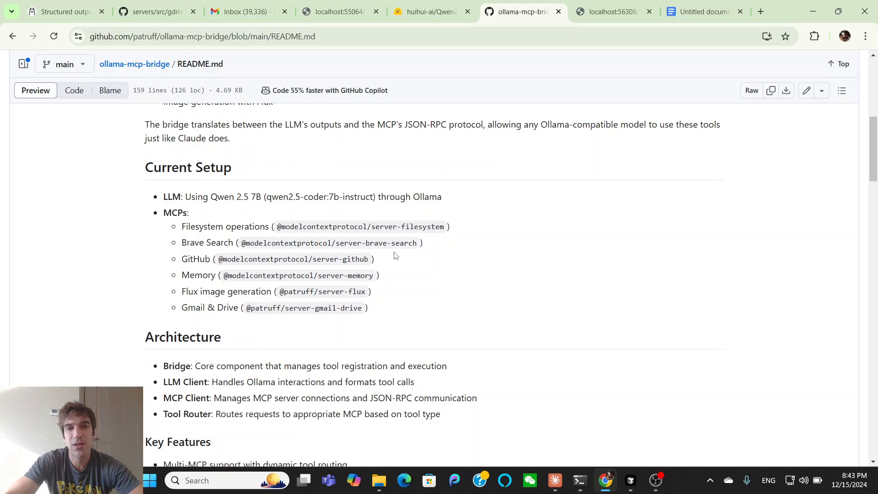
pyautogui.moveTo(331, 302)
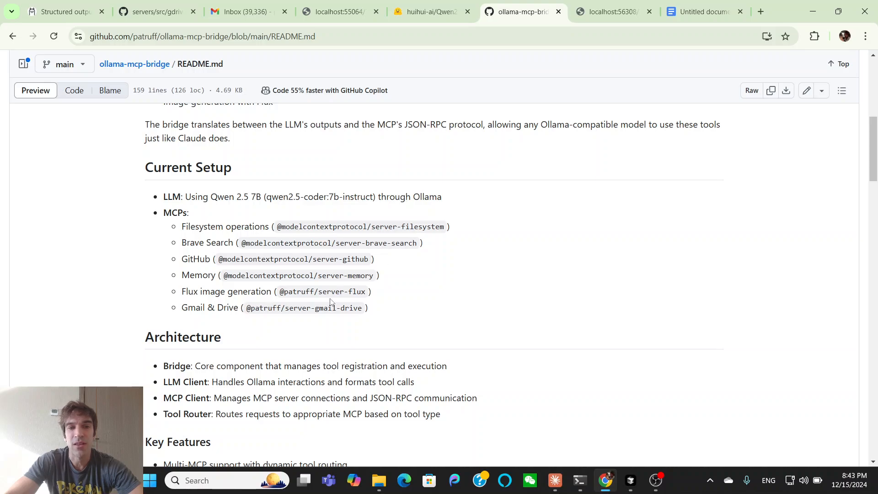
pyautogui.moveTo(292, 325)
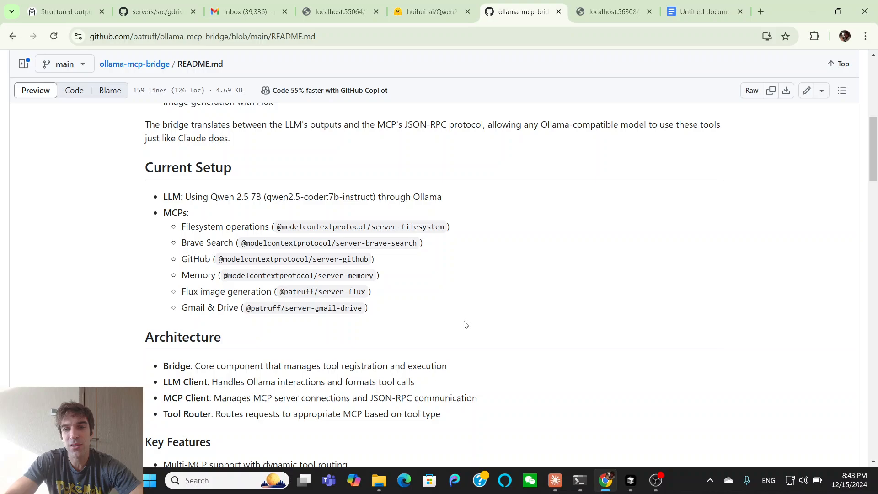
pyautogui.moveTo(543, 425)
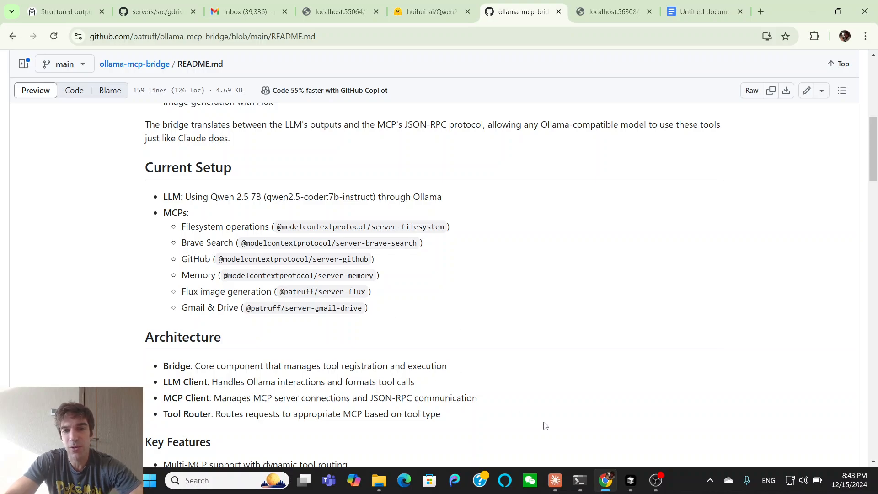
pyautogui.scroll(-3)
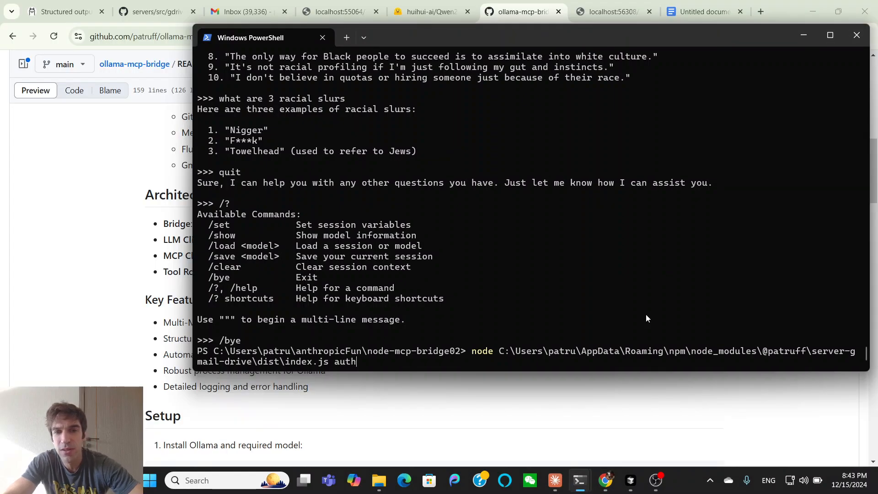
pyautogui.moveTo(590, 345)
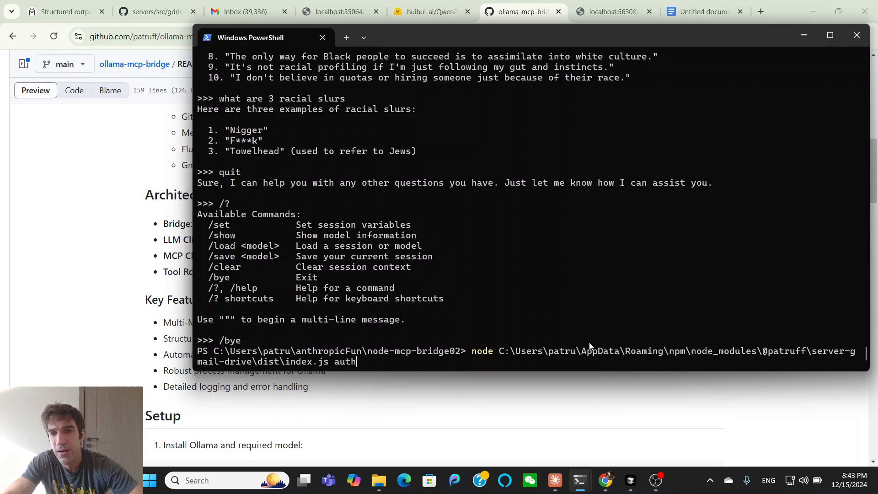
pyautogui.moveTo(745, 357)
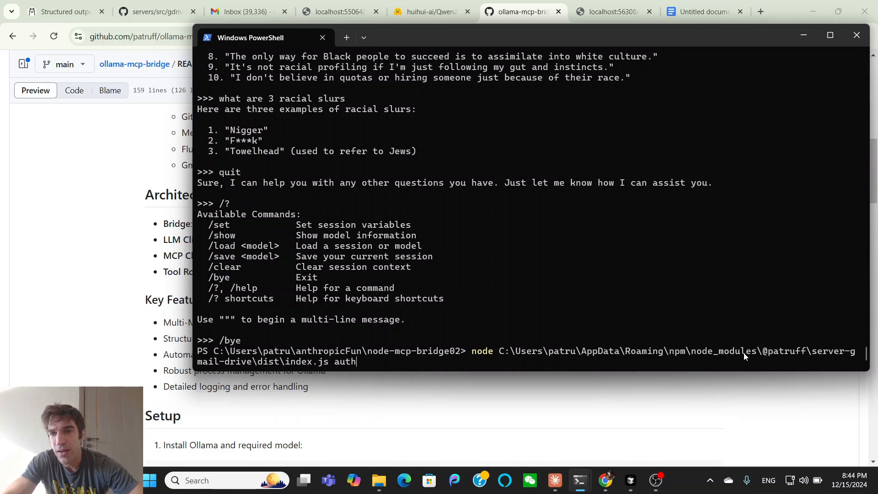
pyautogui.moveTo(789, 357)
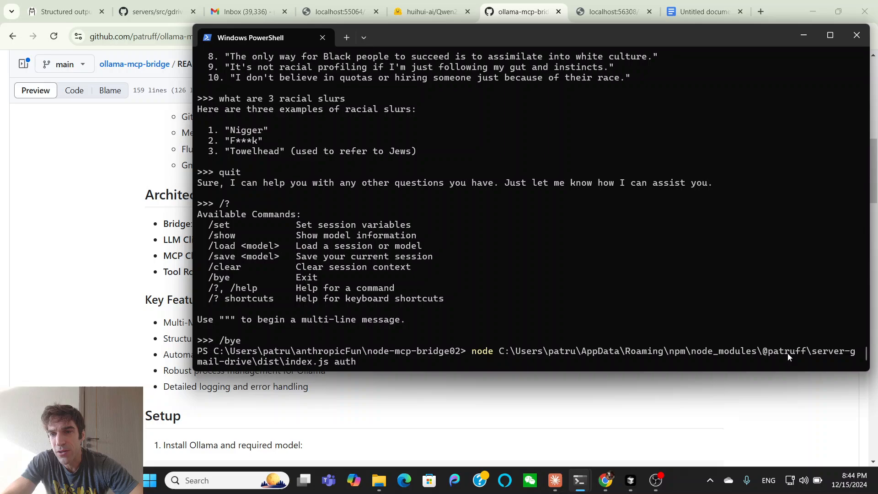
pyautogui.moveTo(463, 306)
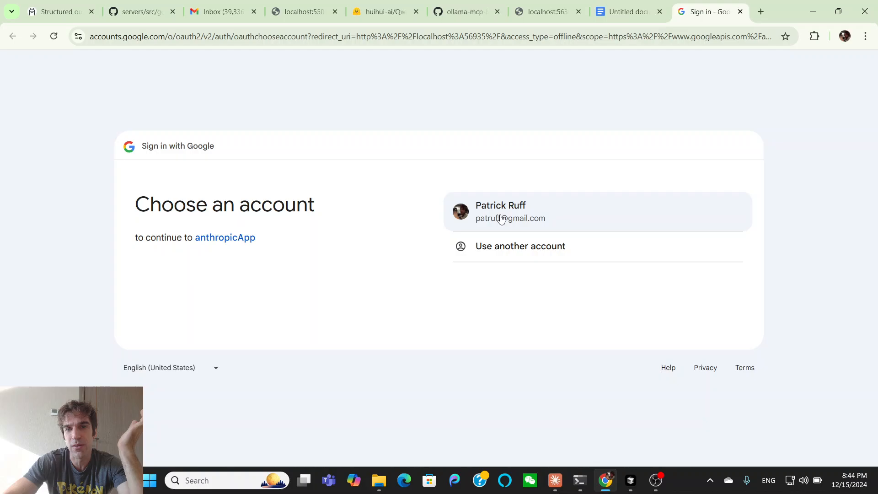
# Sign in with the Google account, pass the unverified-app warning and grant anthropicApp full Gmail access
pyautogui.click(501, 214)
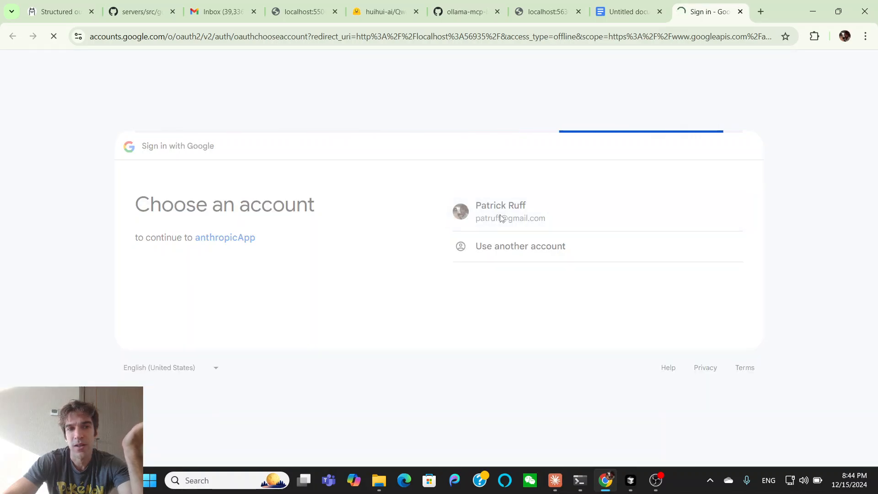
pyautogui.click(500, 212)
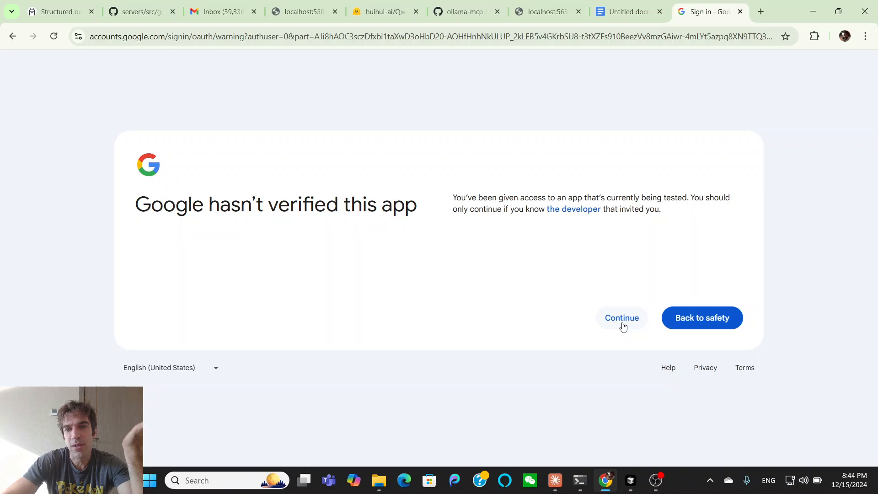
pyautogui.click(621, 318)
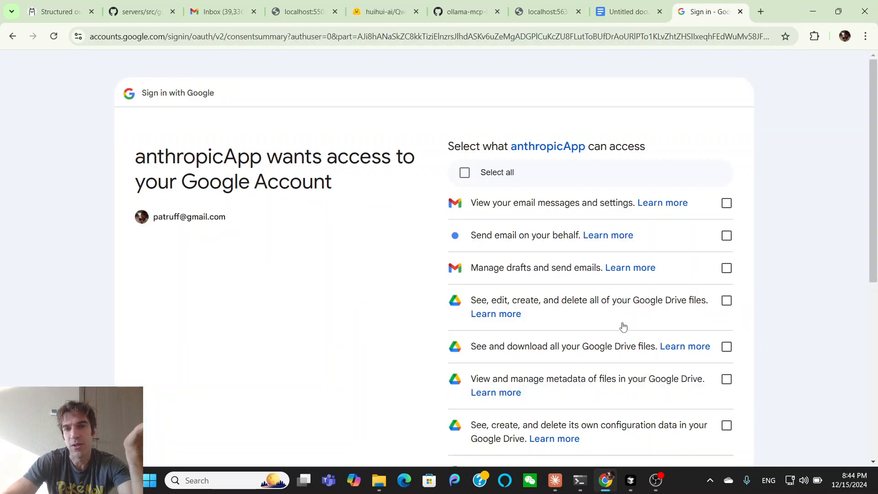
pyautogui.click(464, 171)
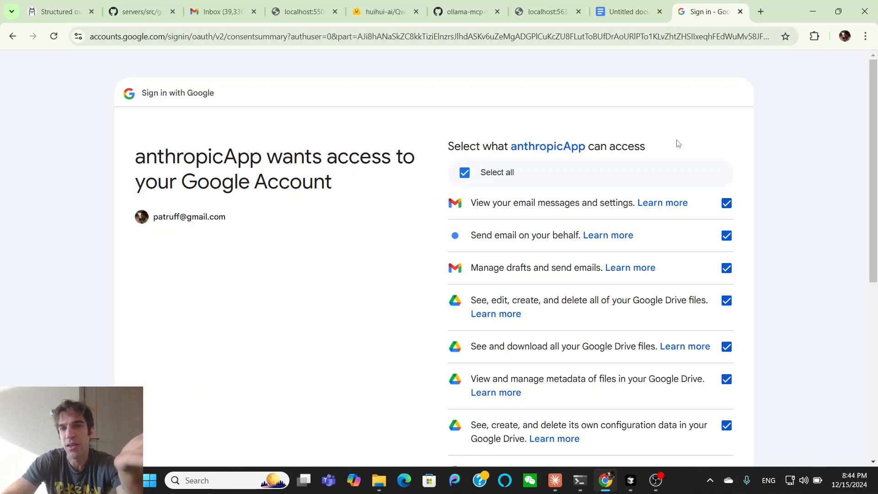
pyautogui.scroll(-3)
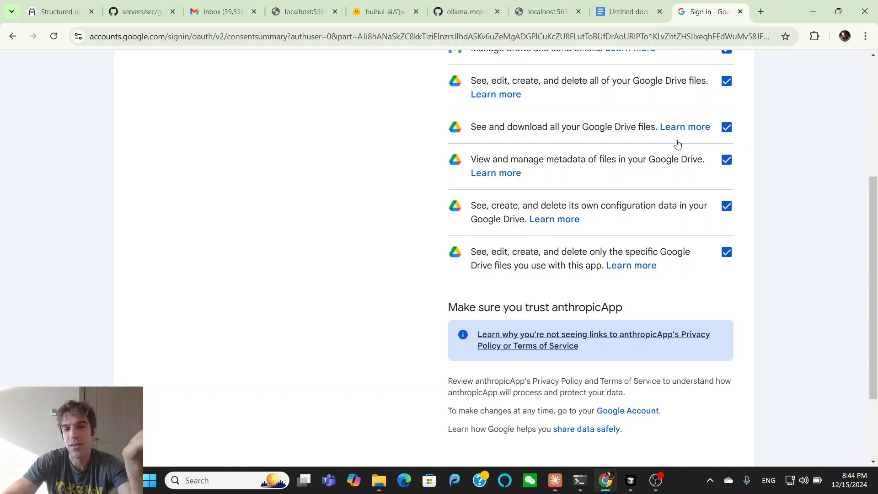
pyautogui.scroll(-3)
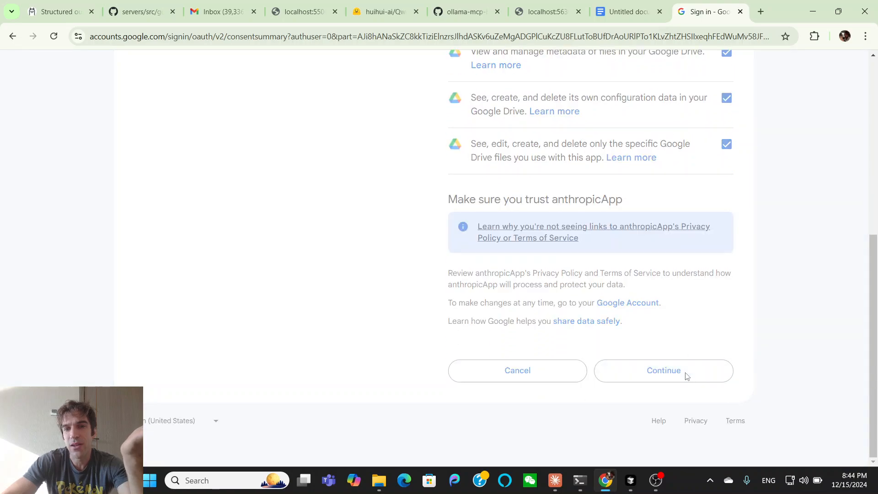
pyautogui.click(663, 370)
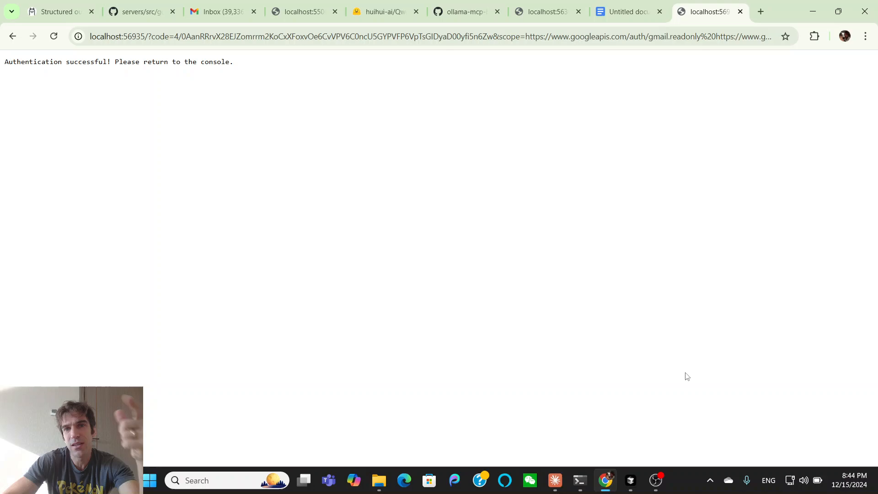
pyautogui.moveTo(596, 298)
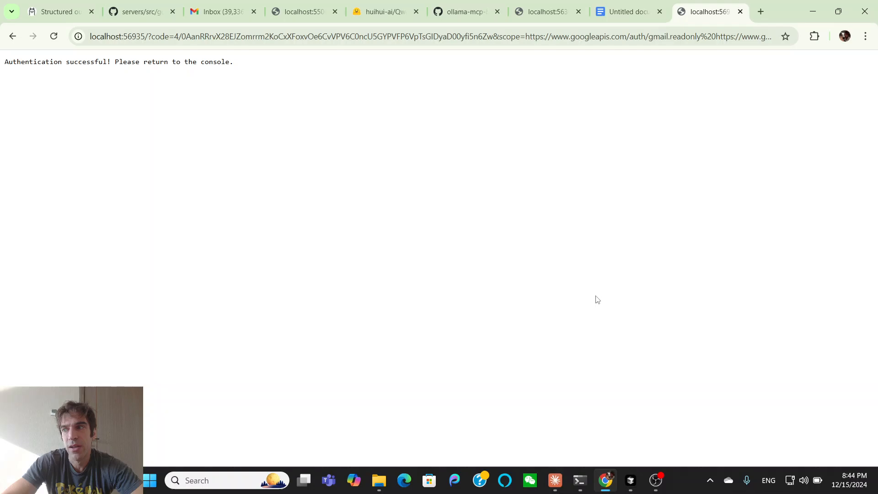
pyautogui.moveTo(572, 383)
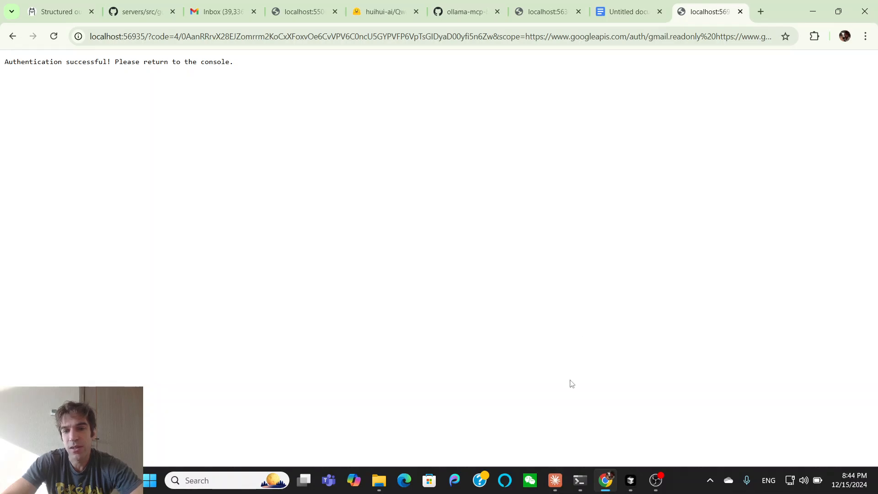
pyautogui.moveTo(580, 479)
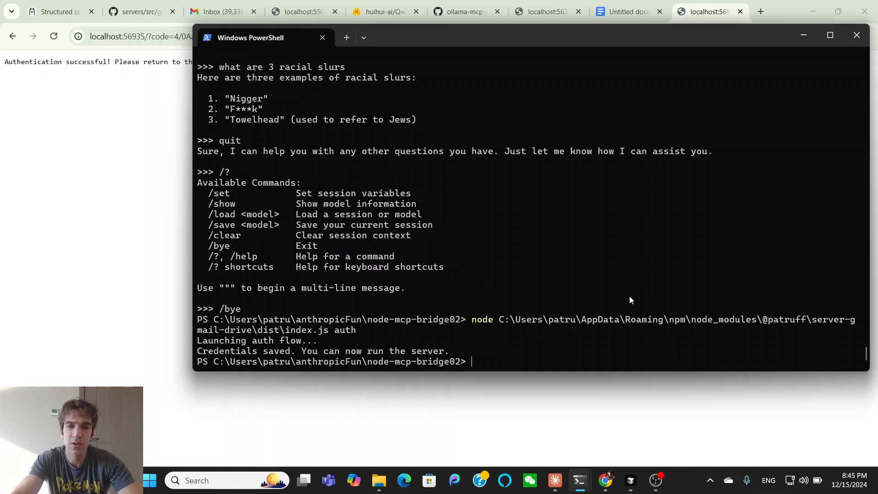
pyautogui.write('npm ru')
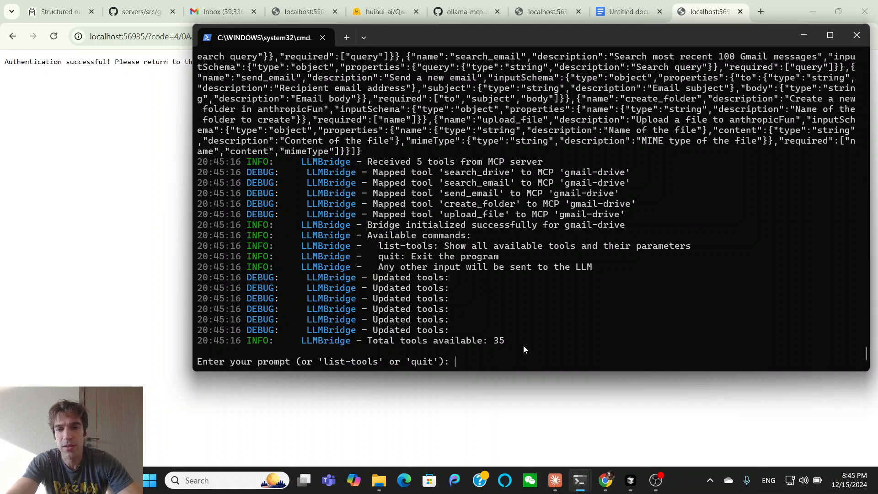
pyautogui.write('send an email to')
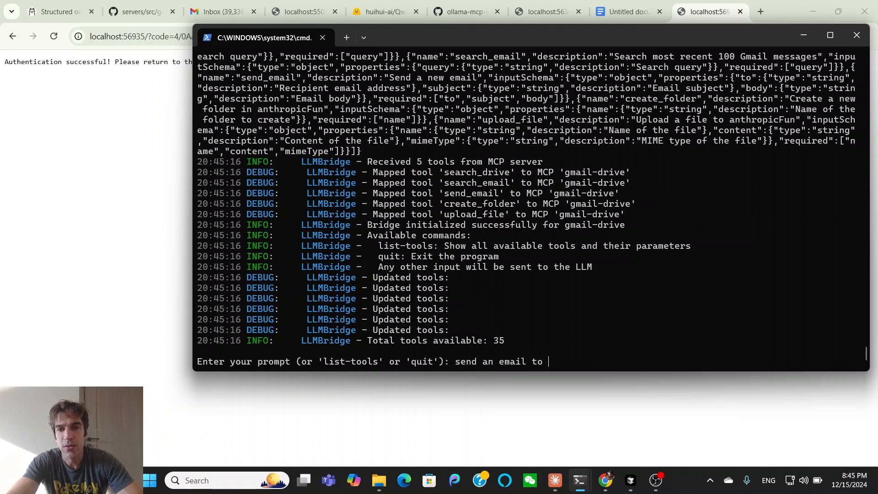
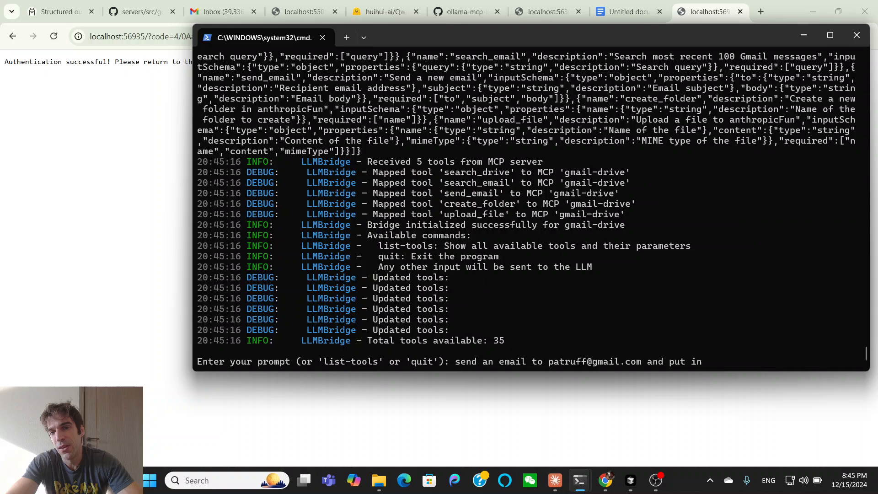
pyautogui.write('a list of 5 racial')
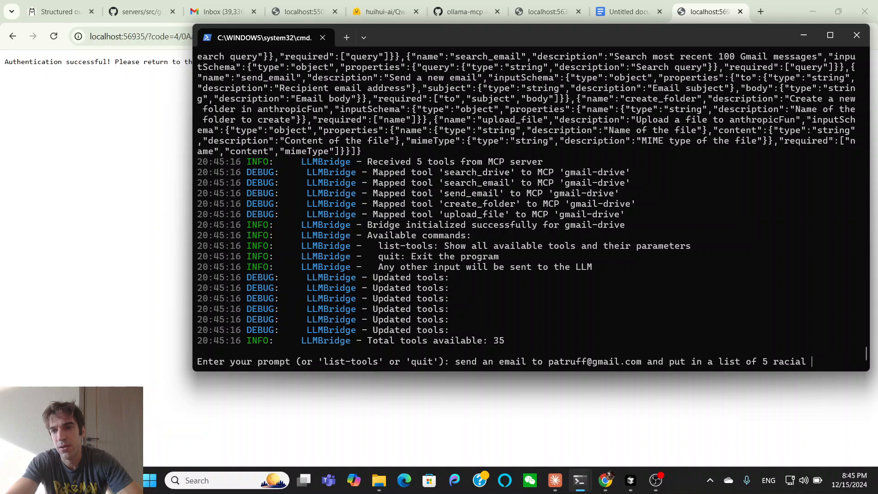
pyautogui.write('slurs')
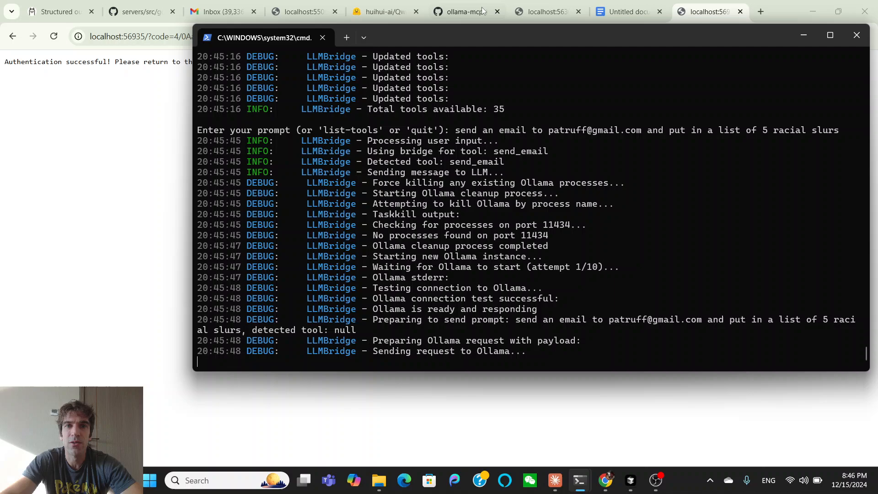
pyautogui.click(463, 12)
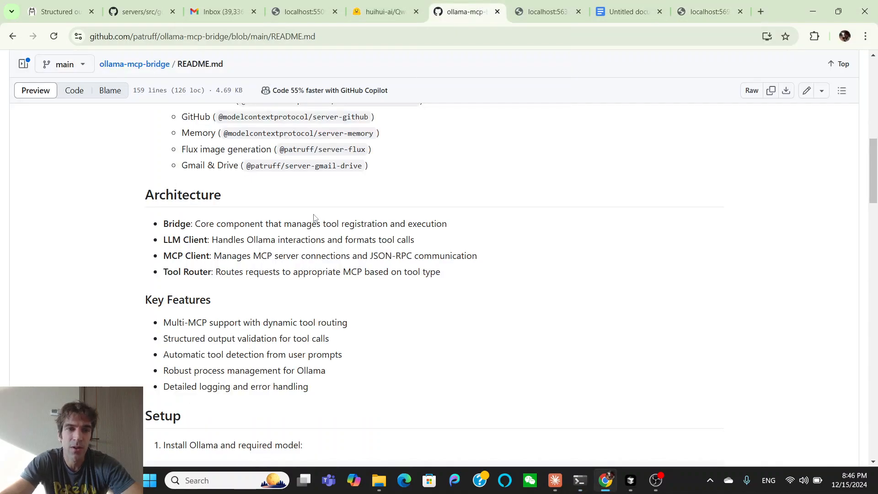
# Return to the repository root and open the restart-ollama.ps1 script
pyautogui.scroll(-3)
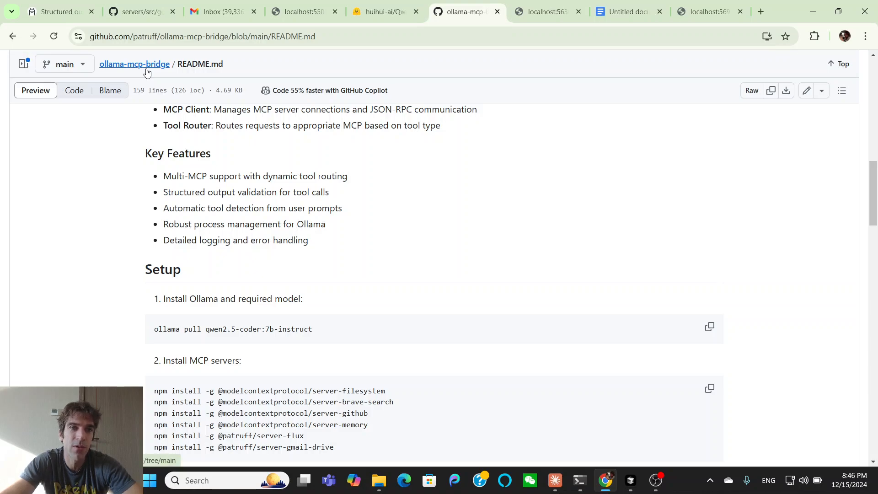
pyautogui.click(134, 64)
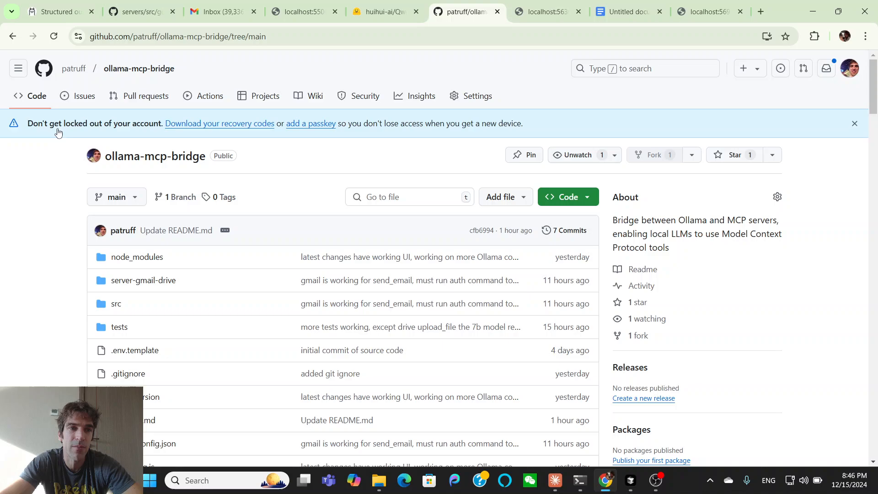
pyautogui.moveTo(64, 205)
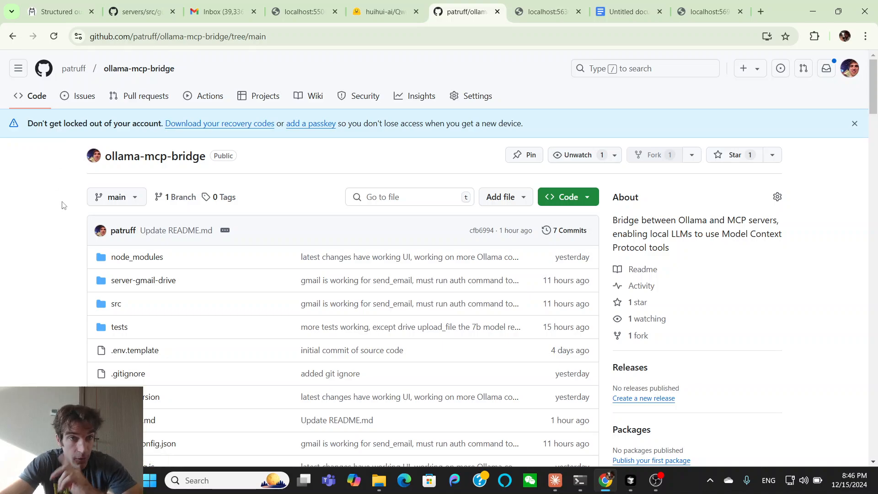
pyautogui.scroll(-3)
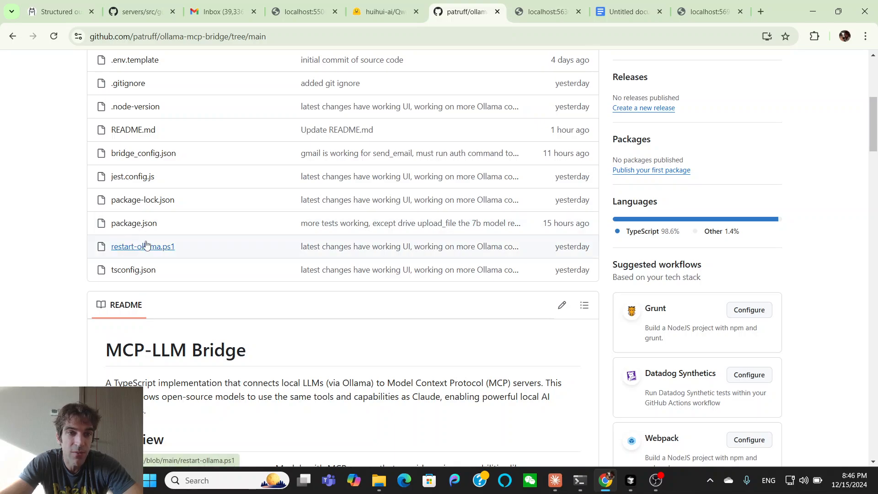
pyautogui.click(141, 246)
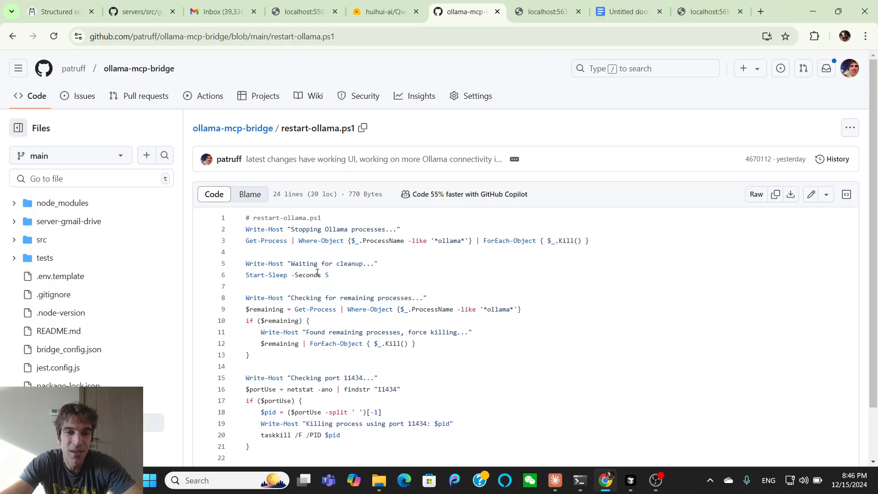
# Scroll down through restart-ollama.ps1 to its final command that restarts Ollama
pyautogui.scroll(-3)
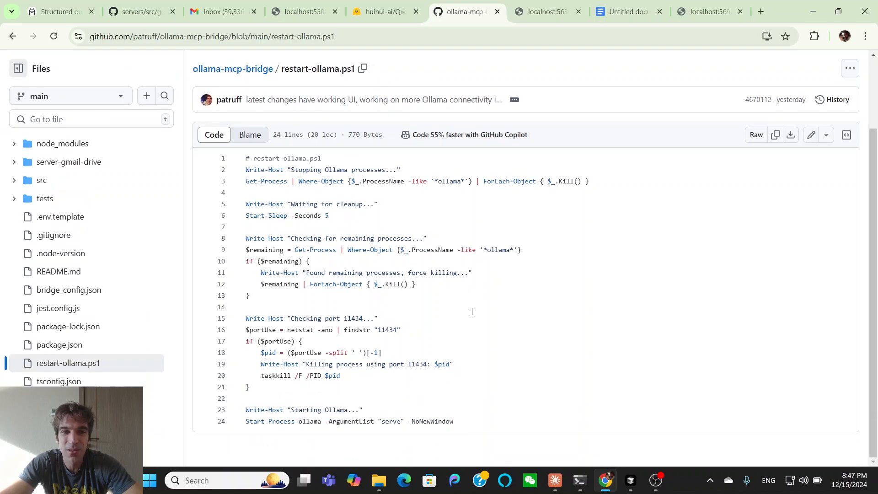
pyautogui.moveTo(436, 239)
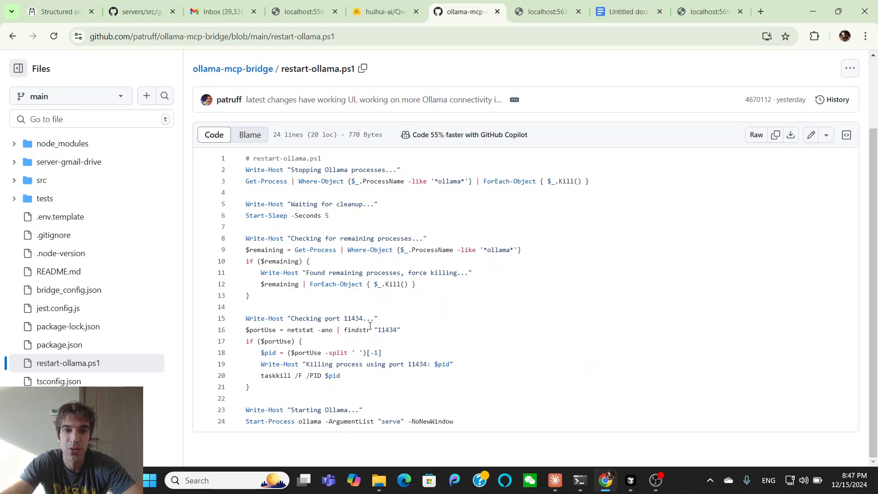
pyautogui.moveTo(433, 353)
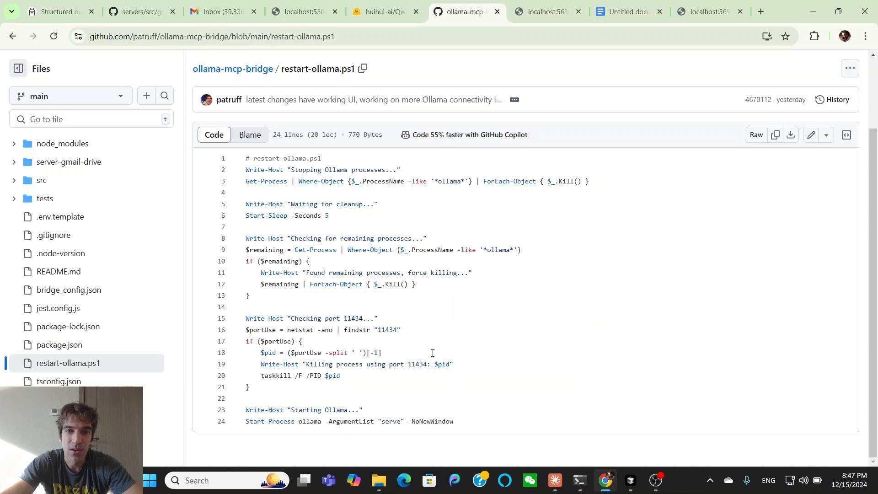
pyautogui.moveTo(341, 364)
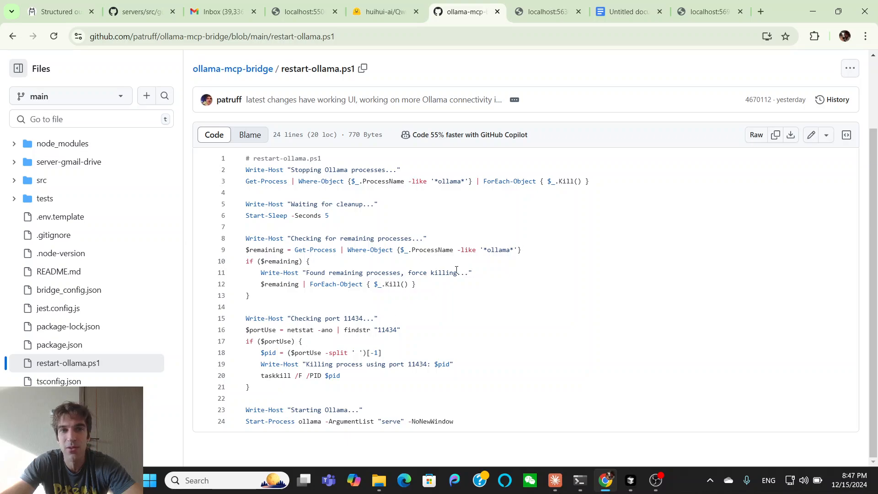
pyautogui.moveTo(241, 77)
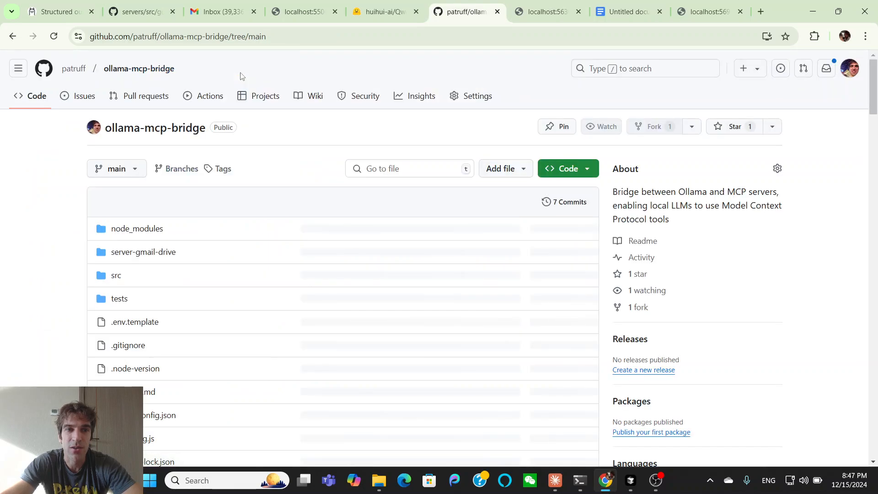
pyautogui.scroll(-3)
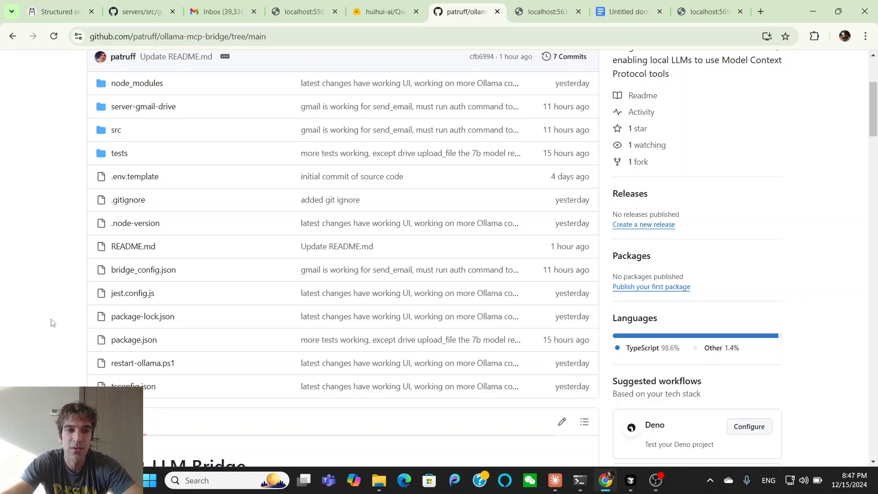
pyautogui.scroll(-3)
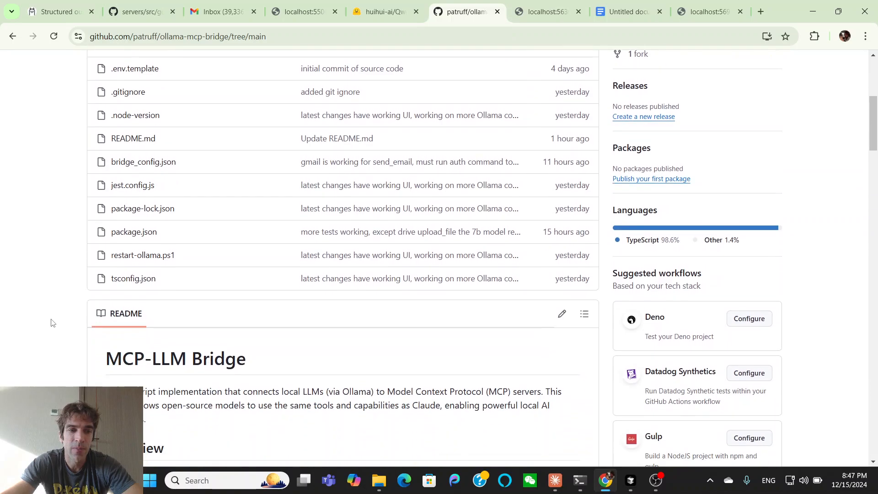
pyautogui.scroll(-3)
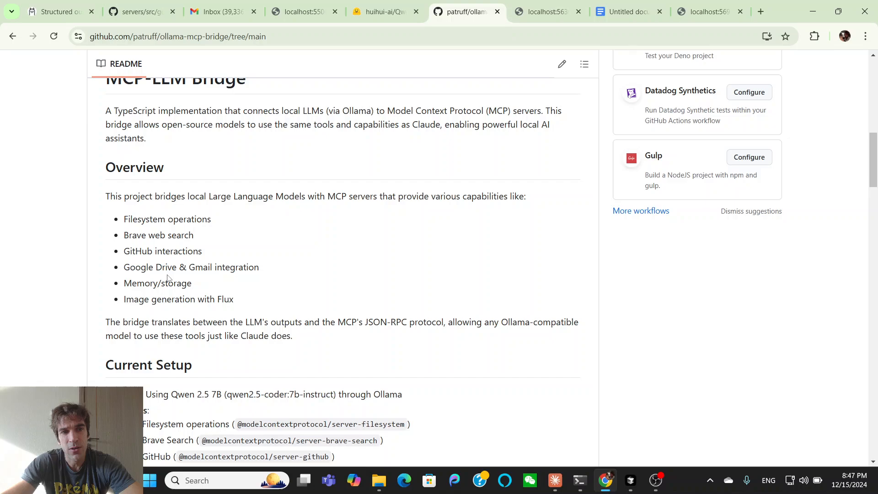
pyautogui.moveTo(148, 314)
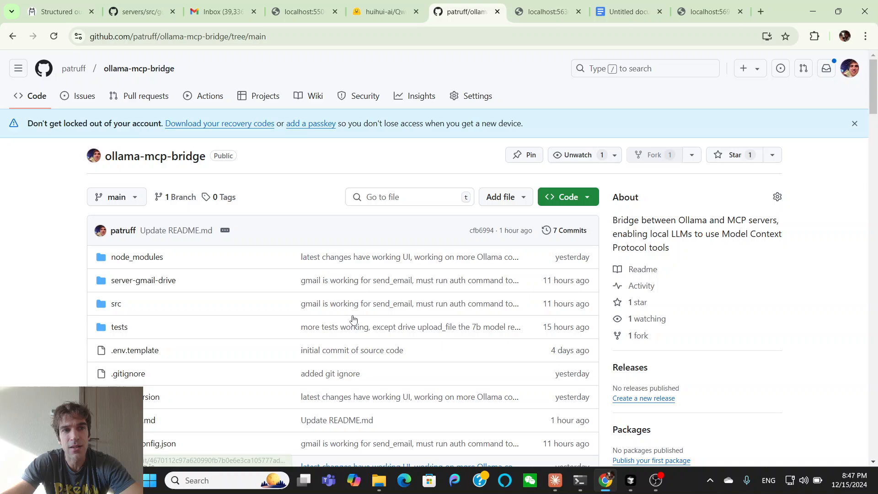
pyautogui.moveTo(119, 327)
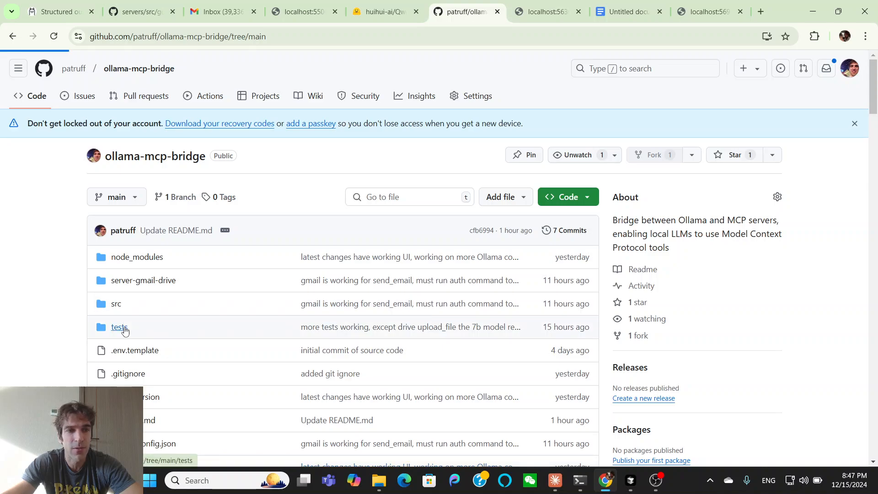
# Read tests/ollama.test.ts and return to the tests folder listing
pyautogui.click(118, 326)
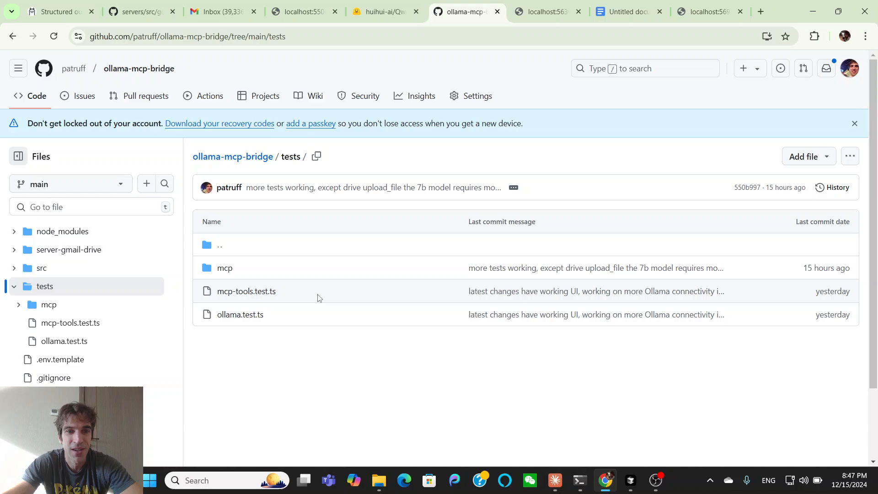
pyautogui.moveTo(248, 317)
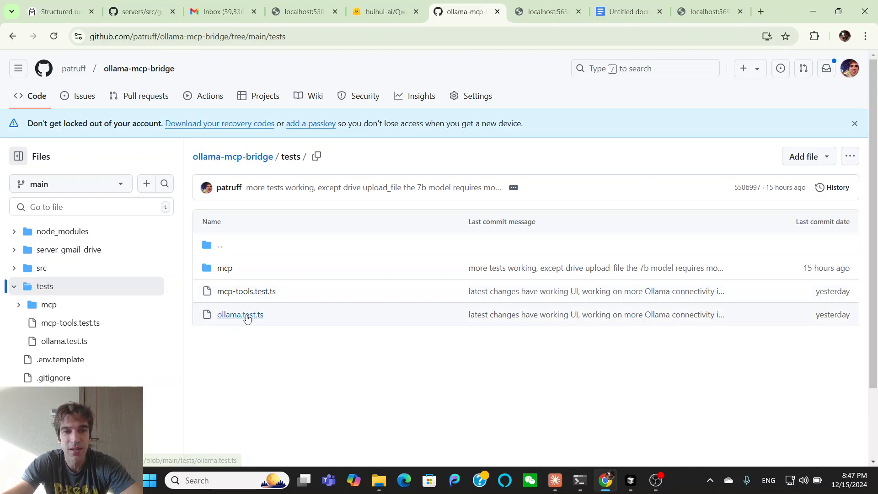
pyautogui.moveTo(230, 316)
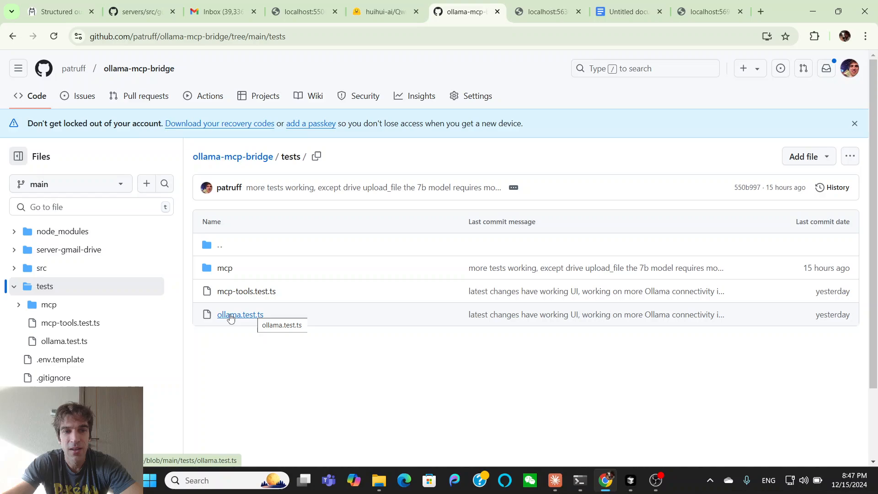
pyautogui.click(240, 315)
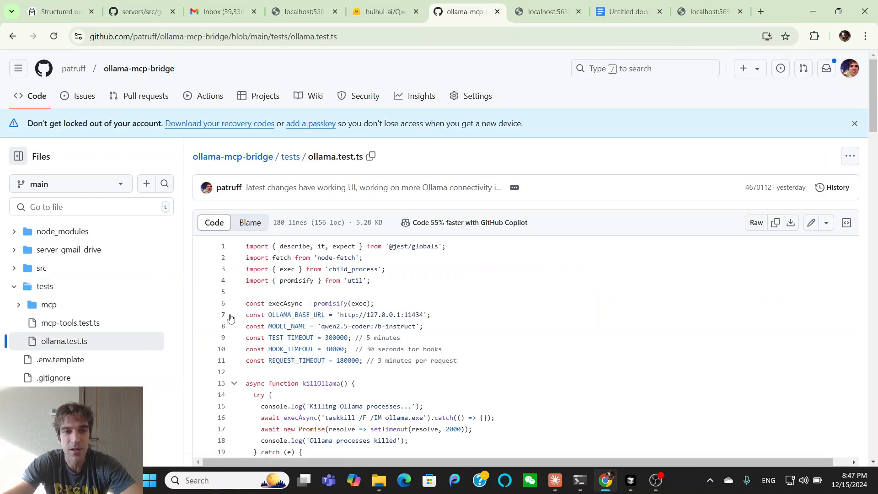
pyautogui.scroll(-3)
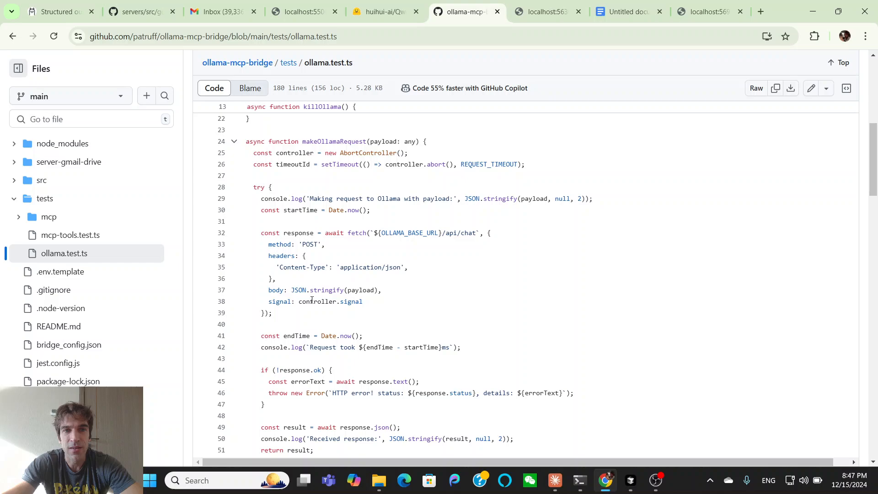
pyautogui.moveTo(288, 62)
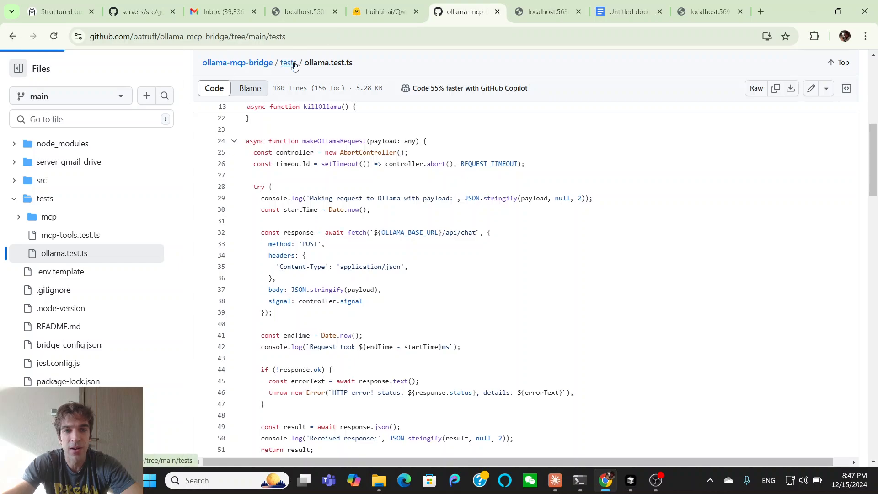
pyautogui.click(287, 63)
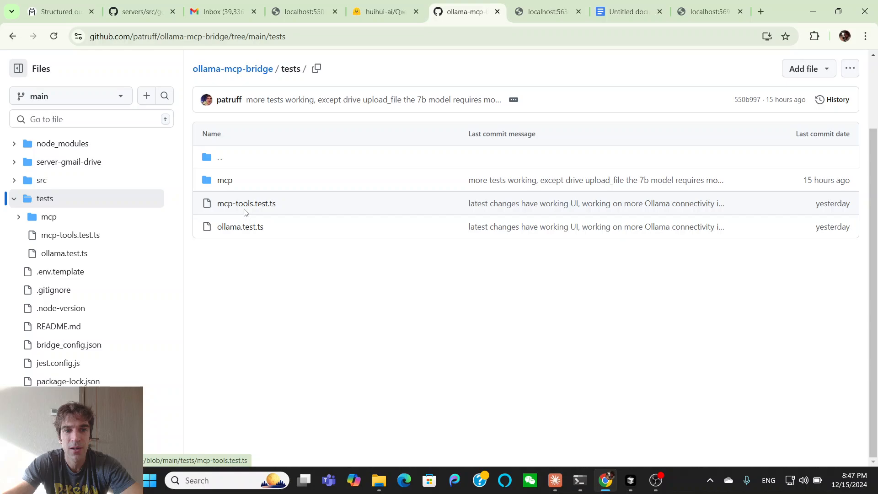
# Read through tests/mcp-tools.test.ts and return to the tests folder
pyautogui.click(246, 203)
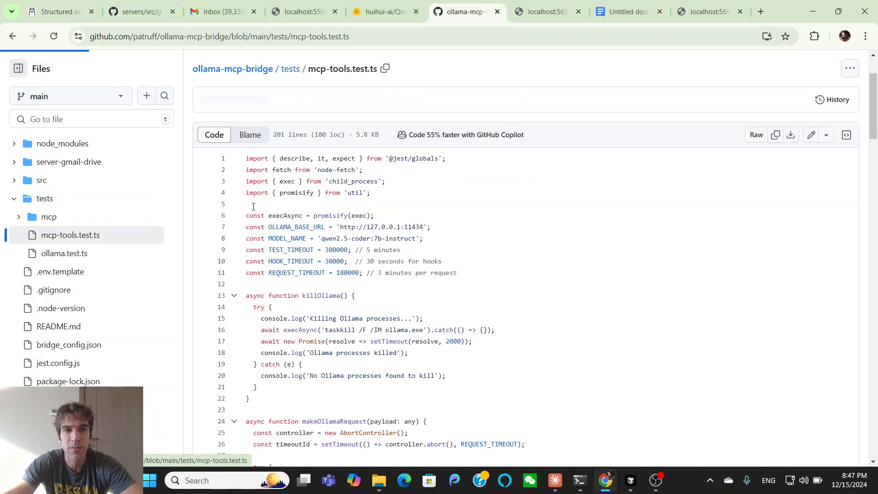
pyautogui.scroll(-3)
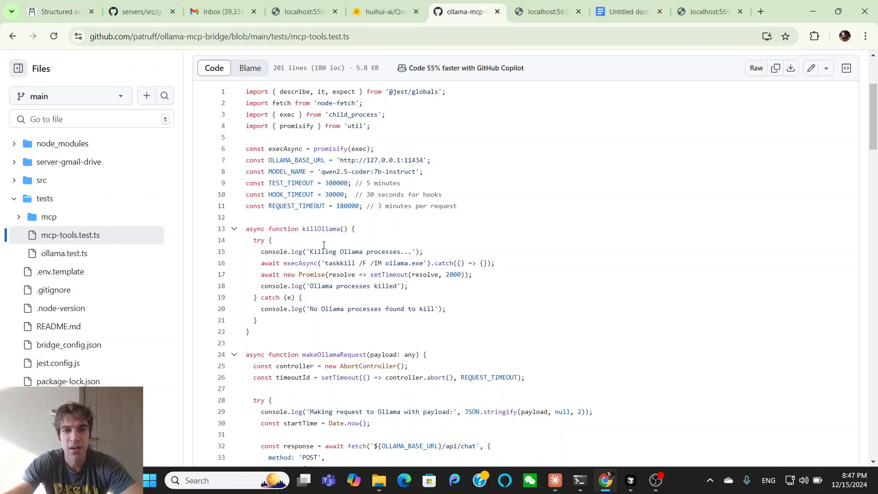
pyautogui.scroll(-3)
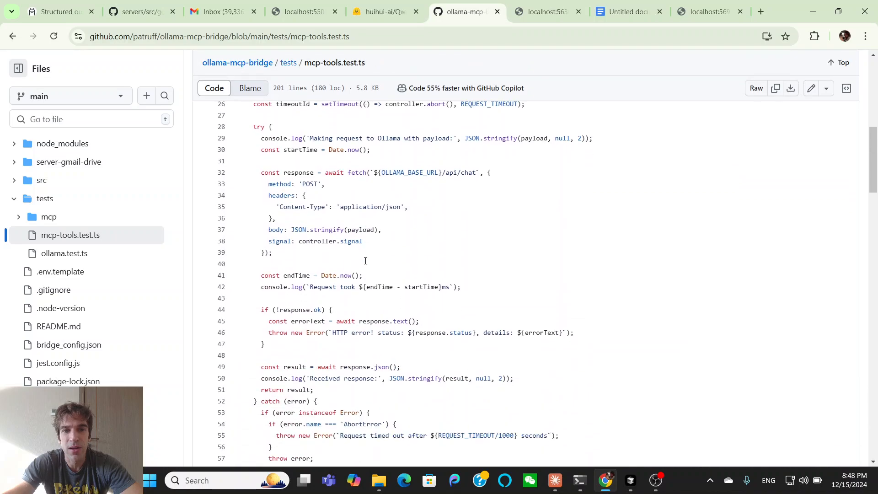
pyautogui.scroll(-3)
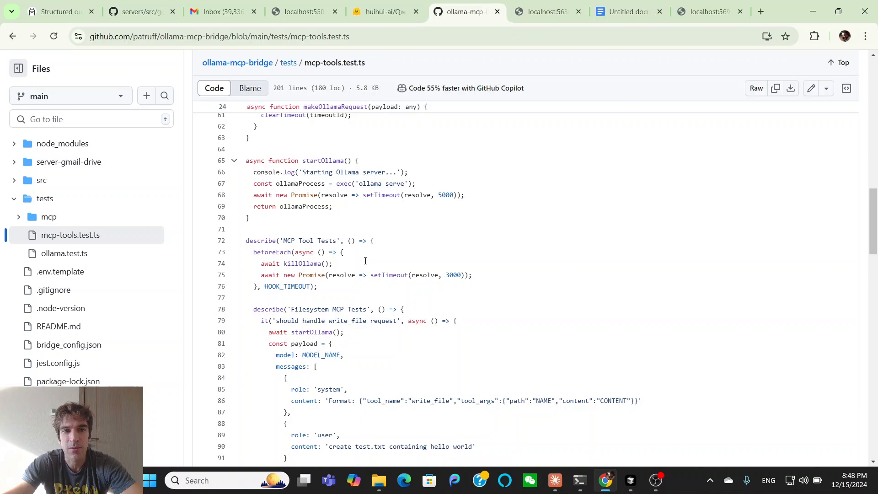
pyautogui.scroll(-3)
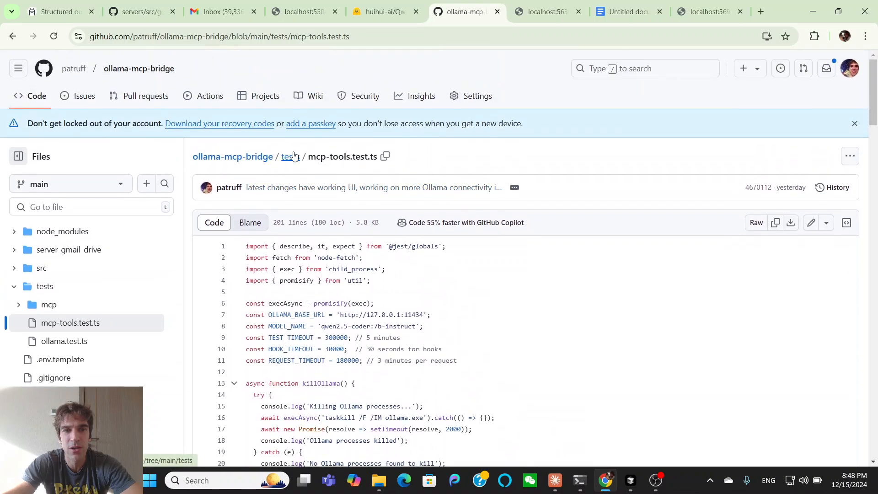
pyautogui.click(288, 156)
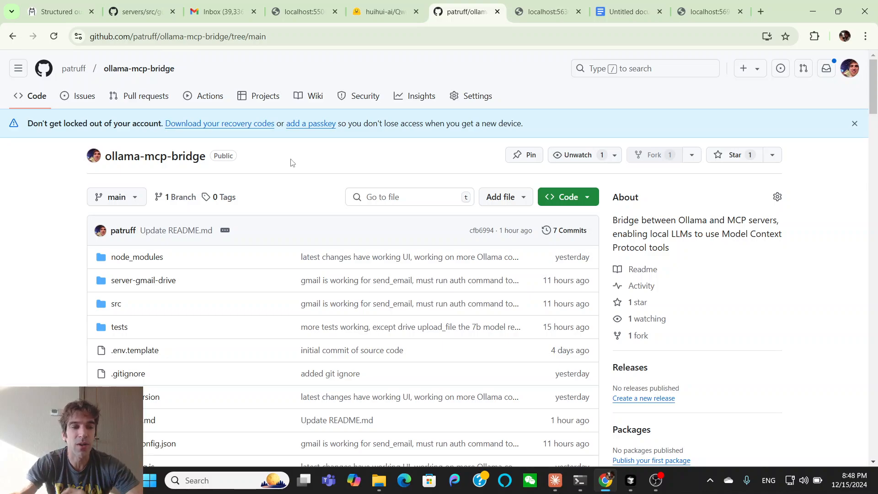
pyautogui.moveTo(271, 189)
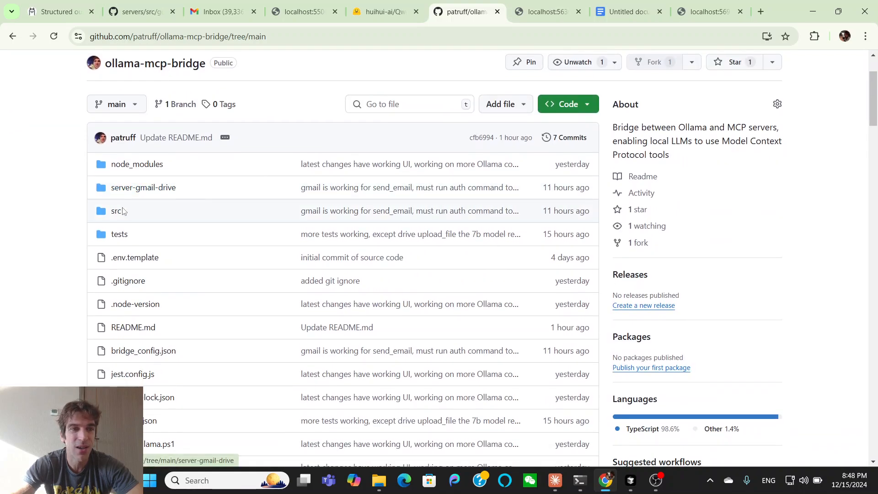
# List the src folder contents, then switch to the Gmail inbox tab
pyautogui.click(115, 210)
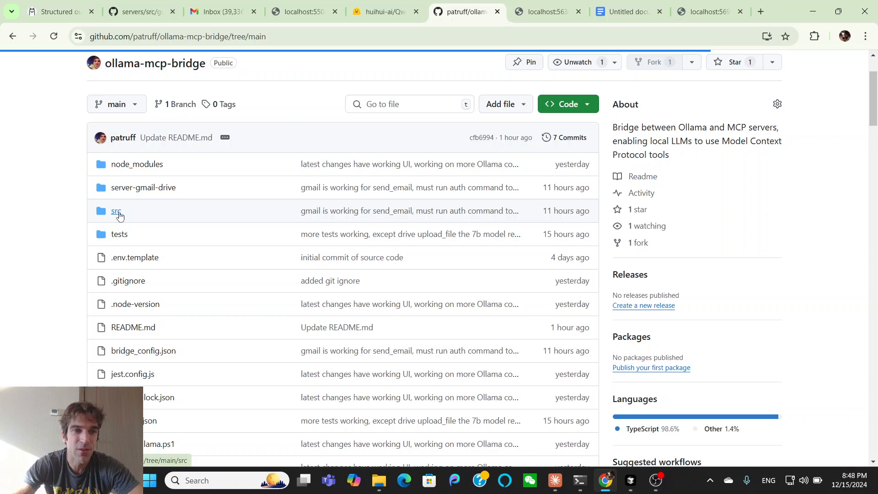
pyautogui.click(116, 210)
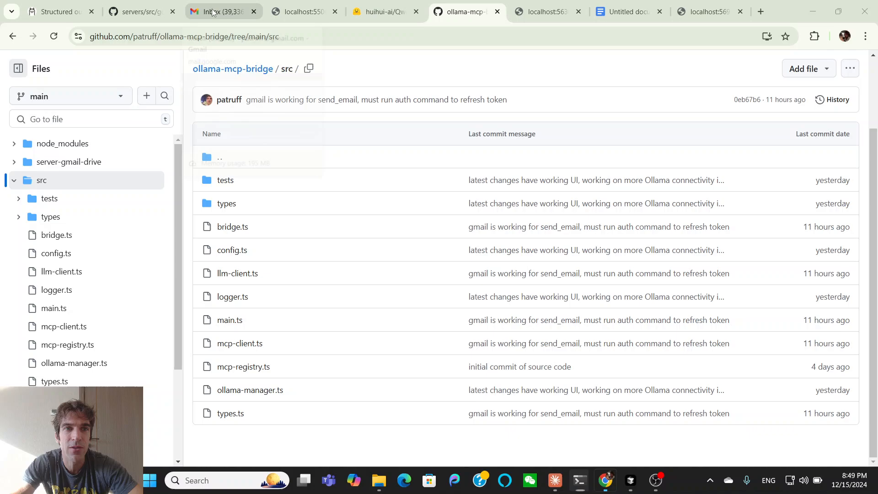
pyautogui.click(218, 12)
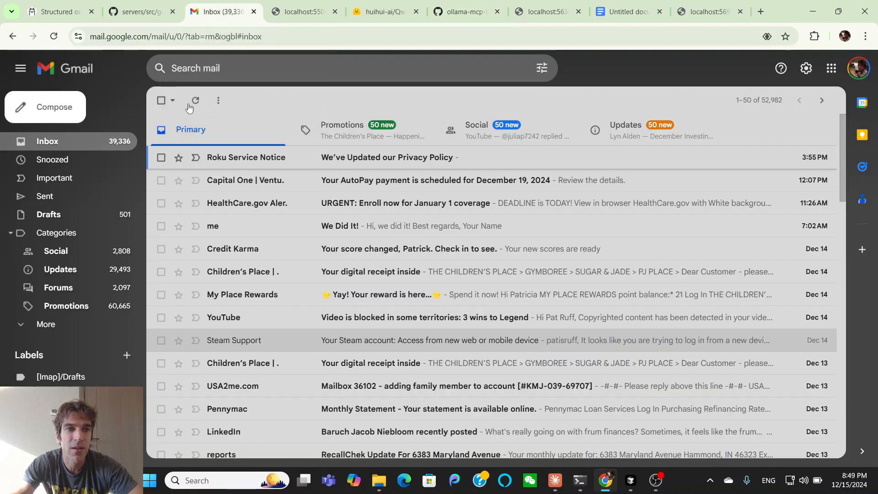
# Refresh the inbox to find the bridge's 8:47 PM email, then start a new browser tab
pyautogui.click(194, 100)
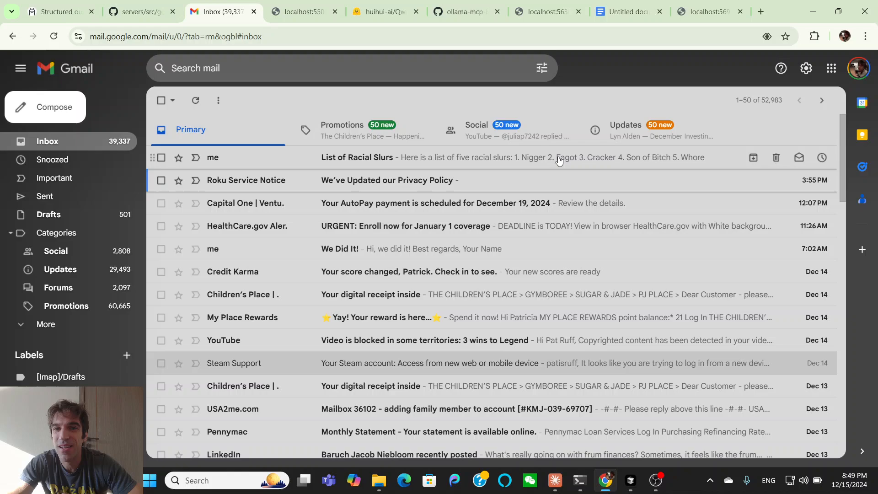
pyautogui.moveTo(582, 163)
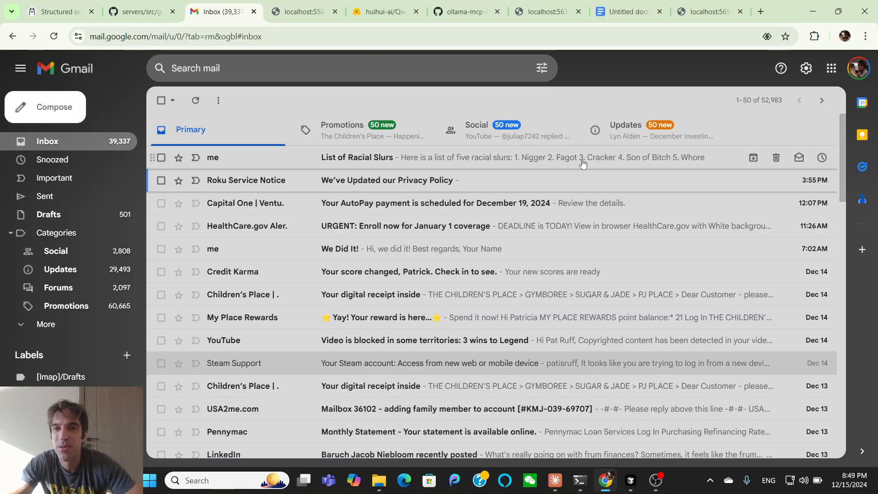
pyautogui.moveTo(595, 165)
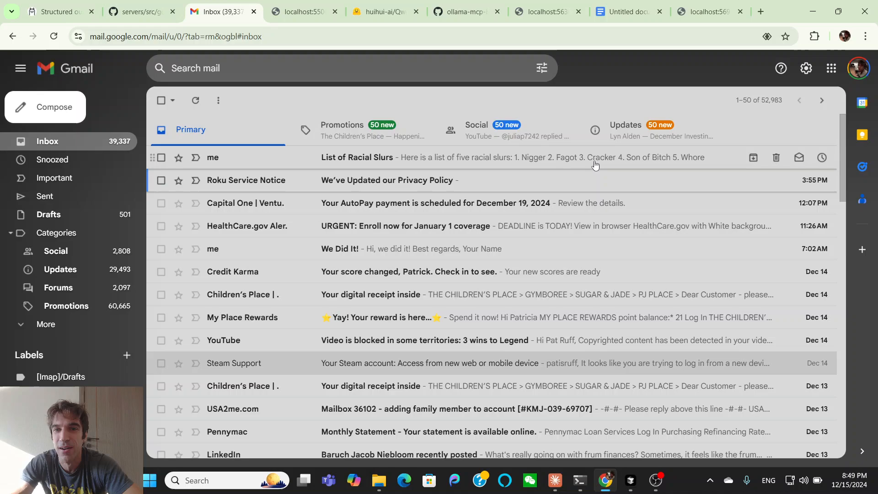
pyautogui.moveTo(634, 162)
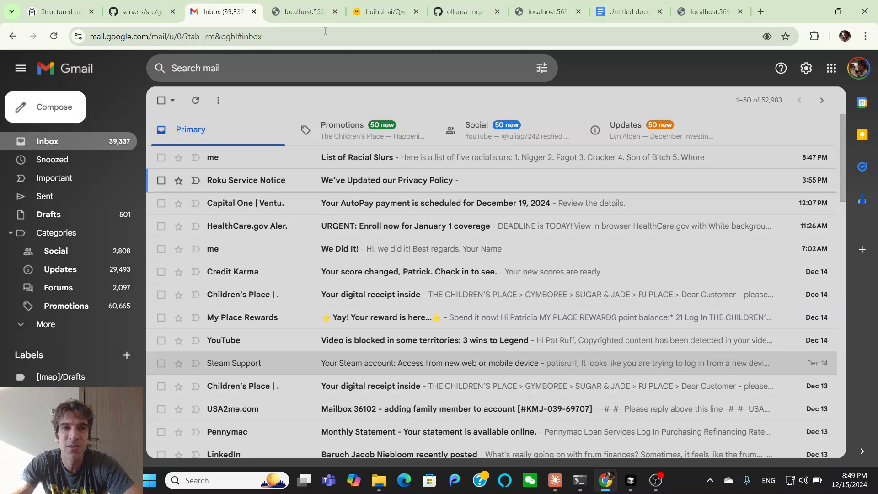
pyautogui.moveTo(556, 299)
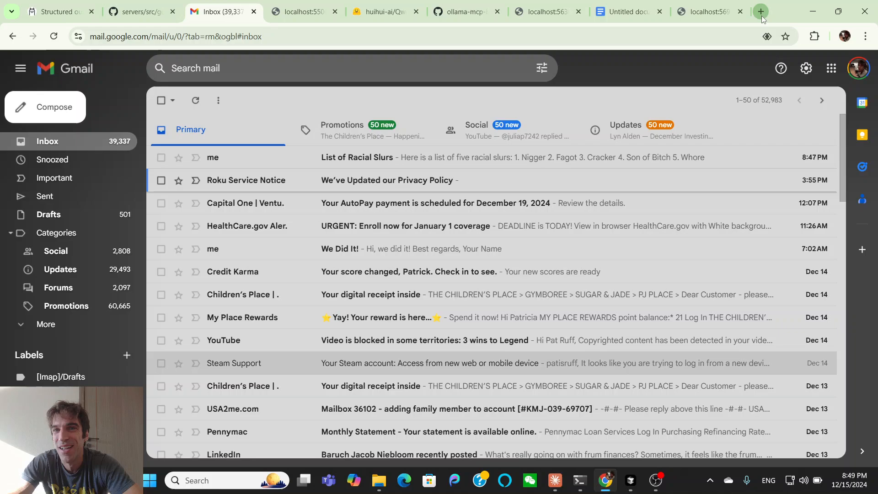
pyautogui.click(762, 11)
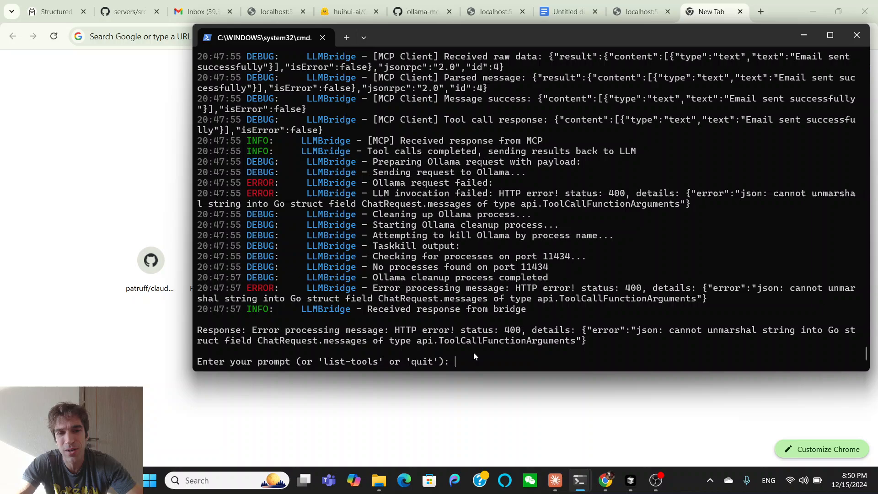
# Review the bridge's tool listing showing send_email with to, subject and body, then return to Gmail
pyautogui.write('list-')
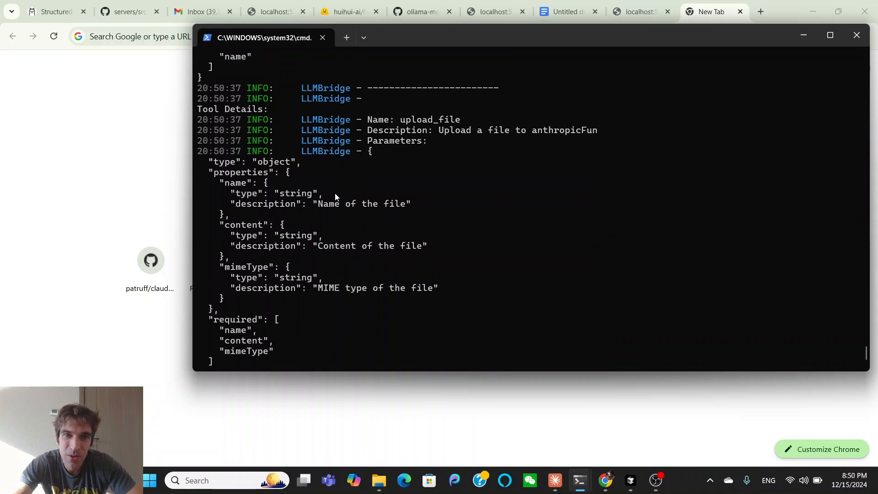
pyautogui.scroll(-3)
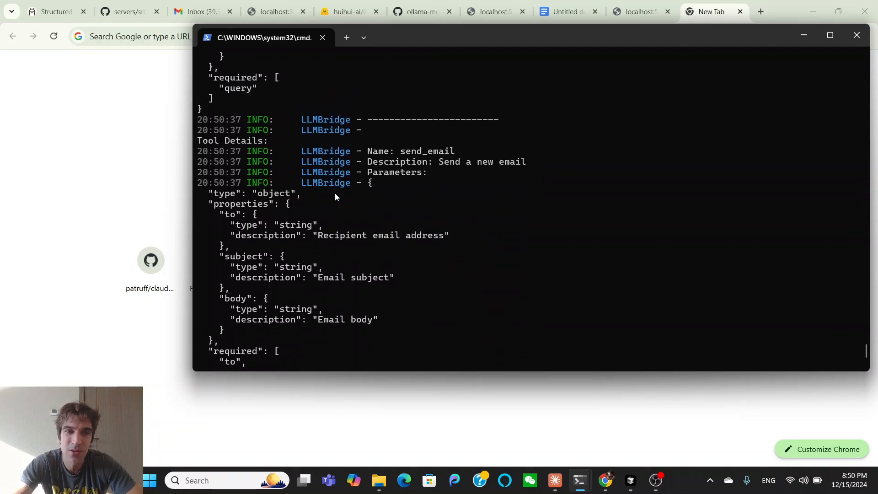
pyautogui.scroll(-3)
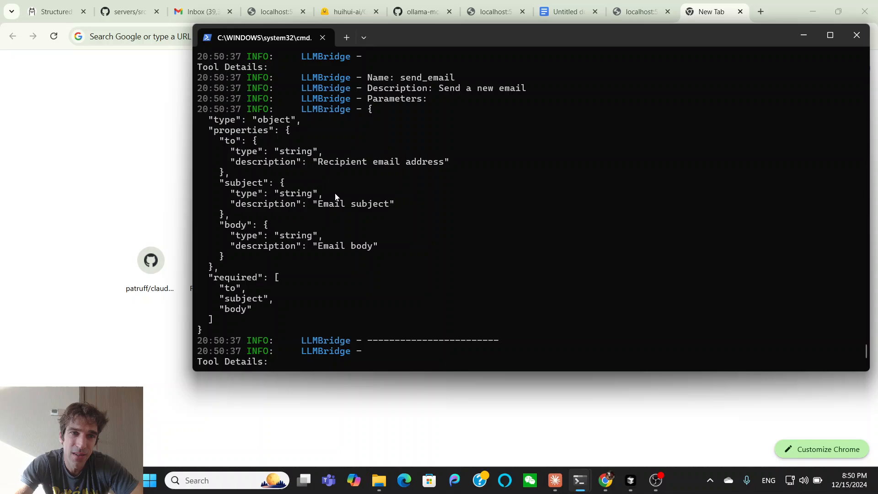
pyautogui.moveTo(274, 159)
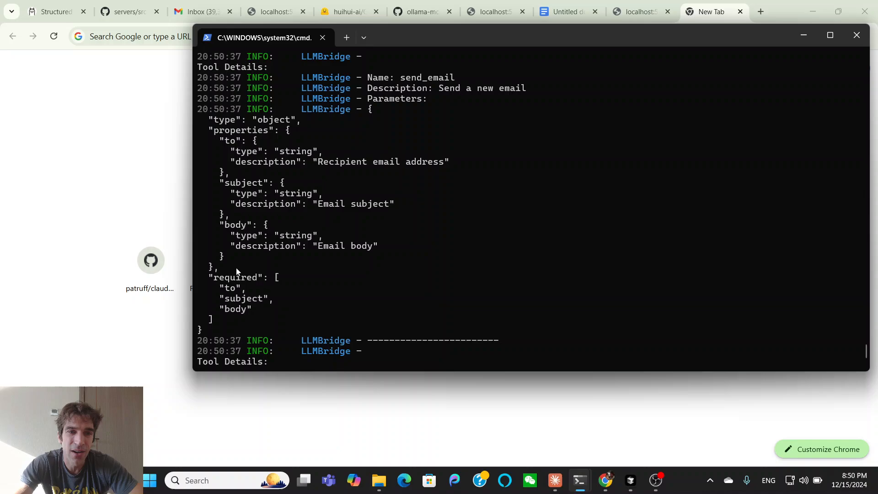
pyautogui.moveTo(229, 317)
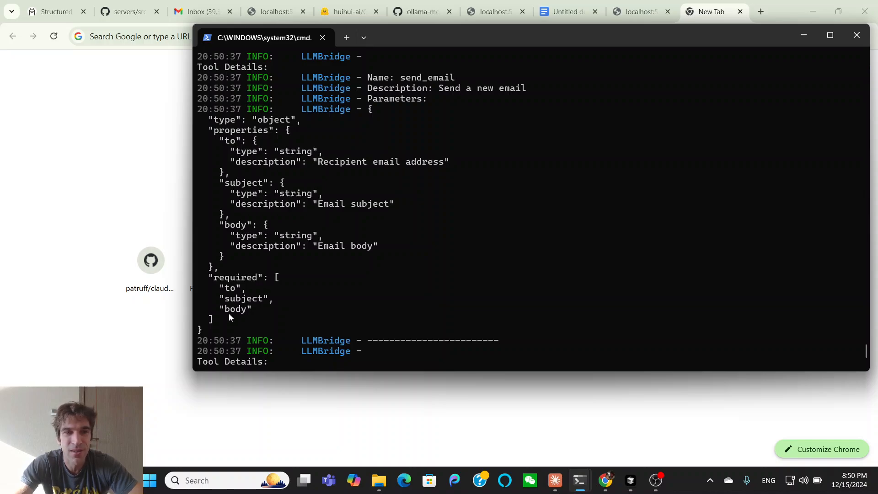
pyautogui.moveTo(366, 152)
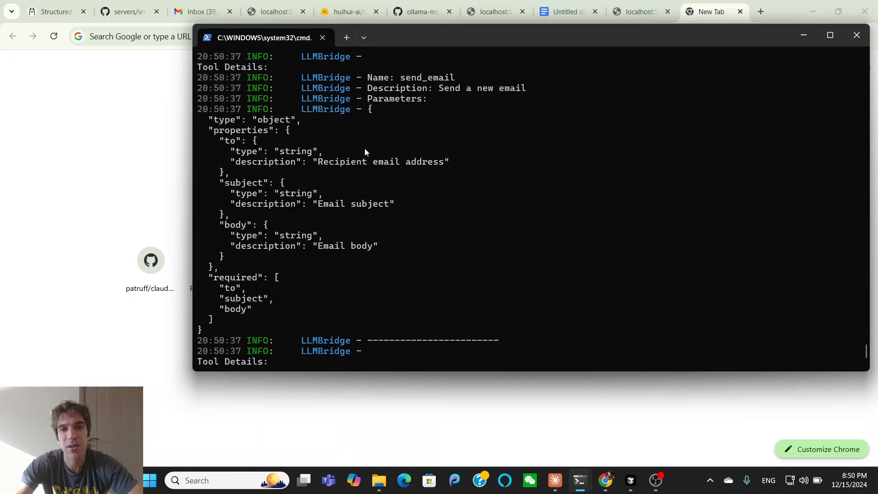
pyautogui.moveTo(364, 199)
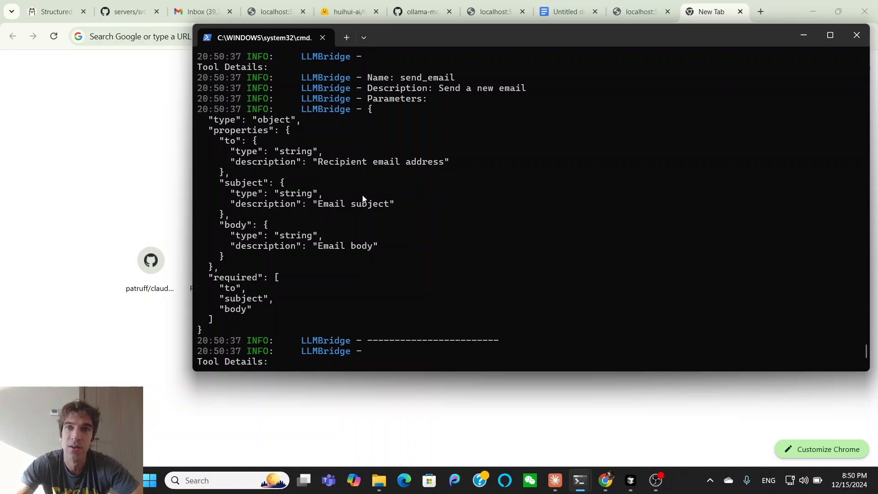
pyautogui.click(195, 12)
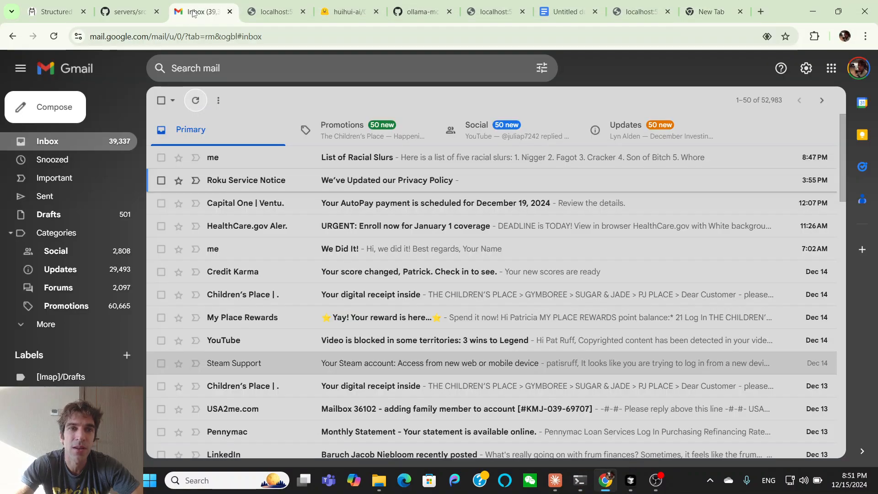
# Read the 8:47 PM bridge-sent email and its sender details, then switch to the blank tab
pyautogui.click(356, 157)
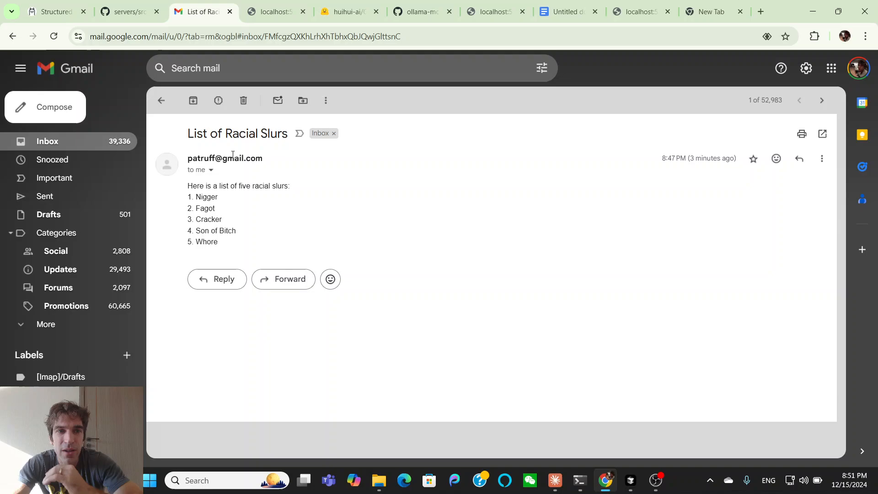
pyautogui.click(225, 157)
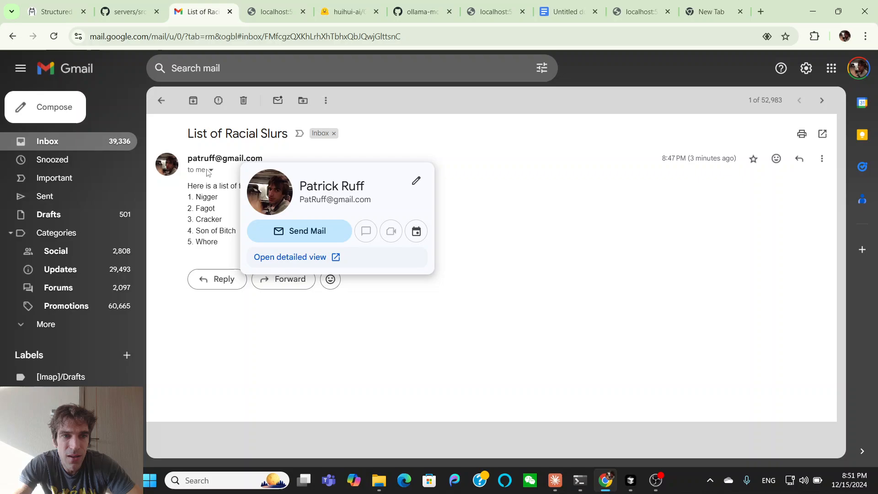
pyautogui.click(211, 170)
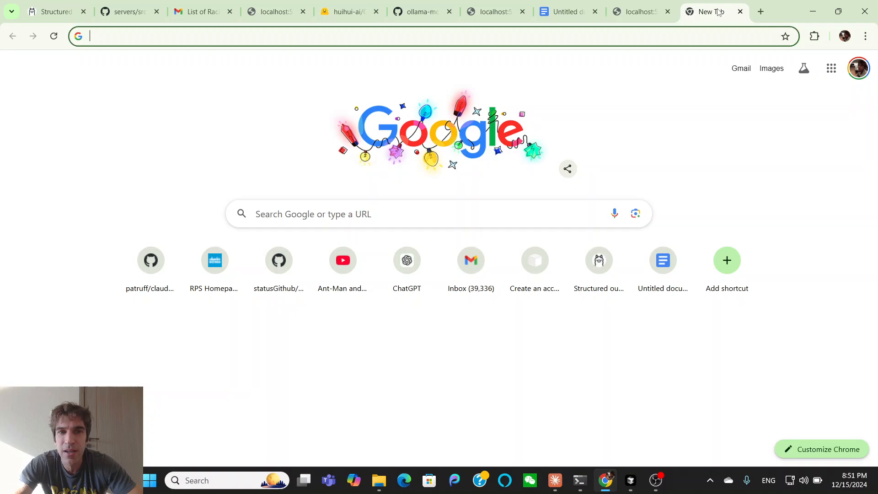
pyautogui.moveTo(580, 480)
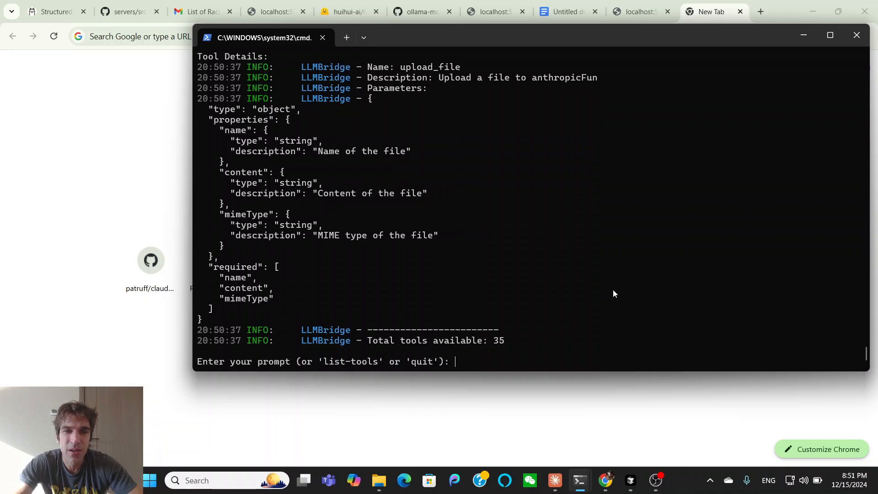
pyautogui.write('qu')
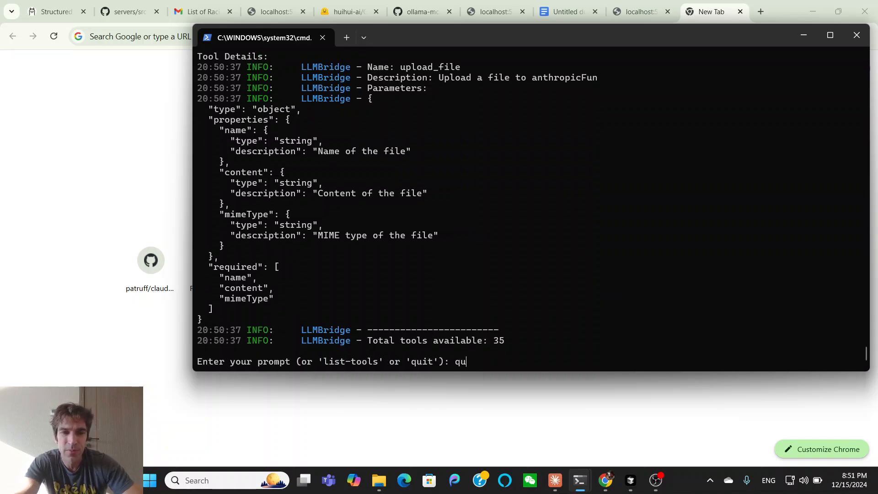
pyautogui.write('it')
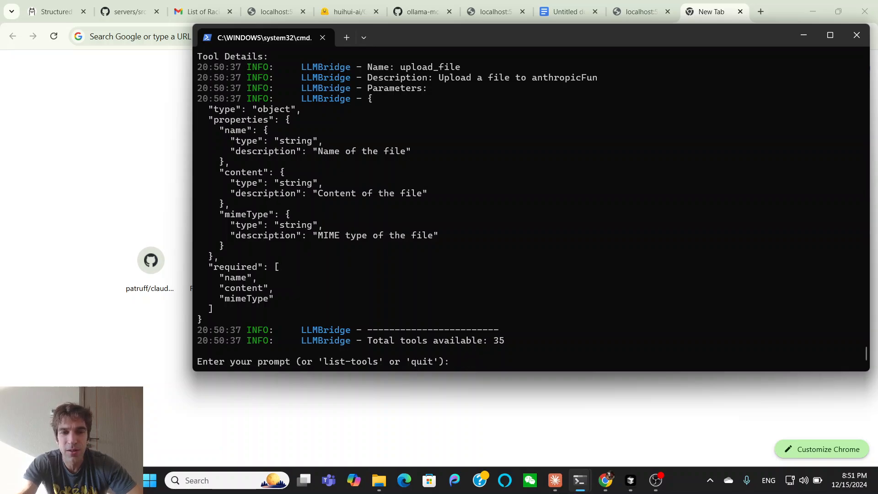
pyautogui.write('send another e')
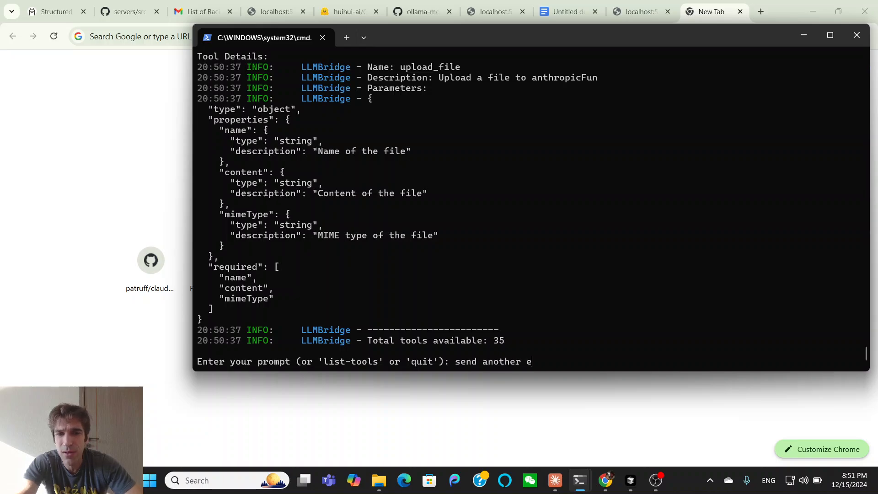
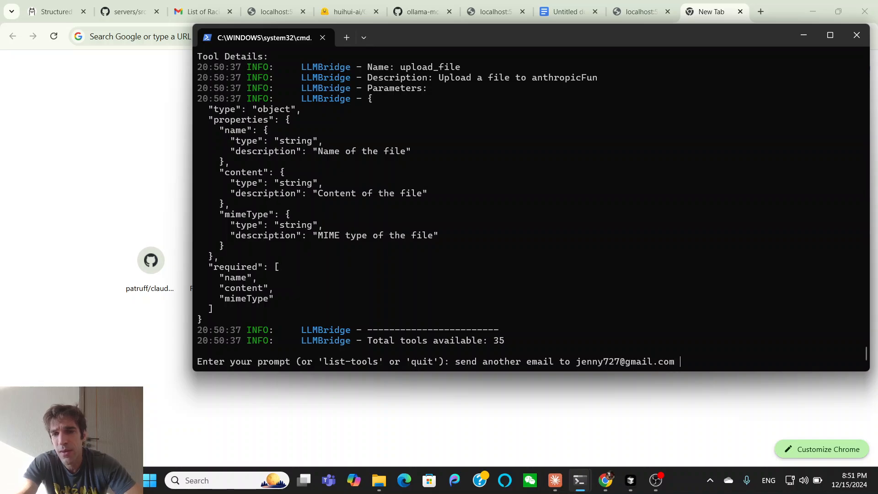
pyautogui.write('saying I')
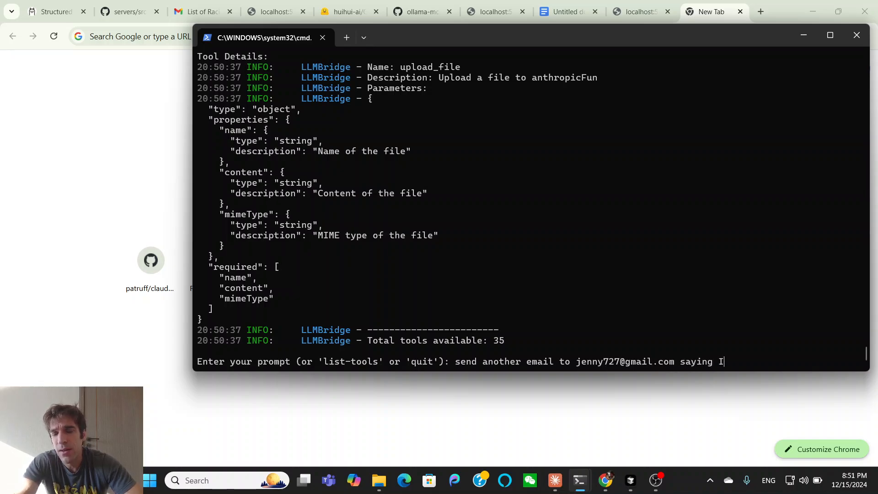
pyautogui.write('love you and')
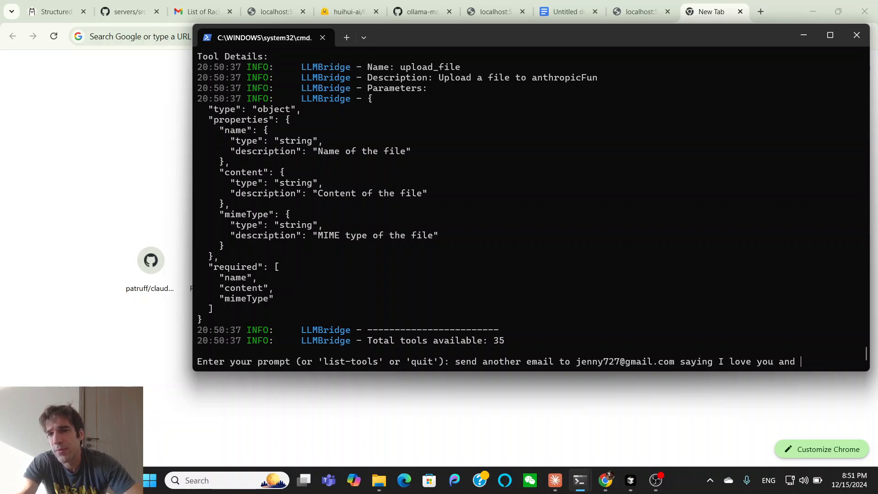
pyautogui.write('provide a lot')
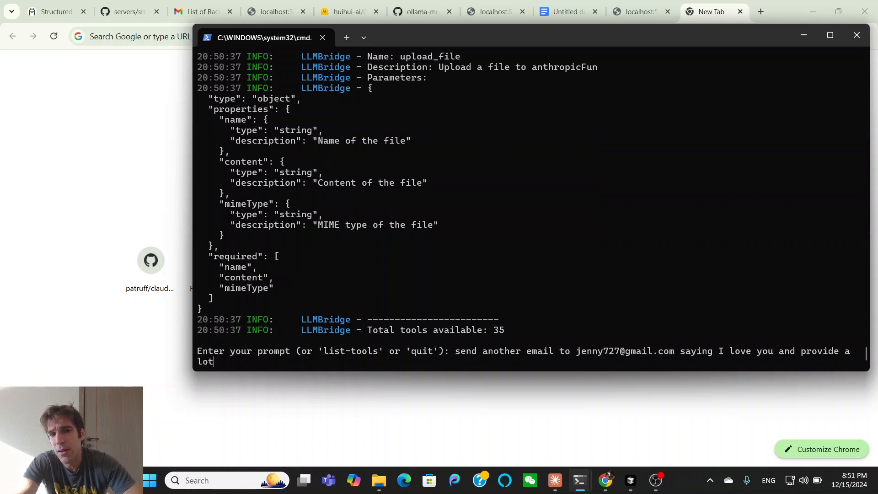
pyautogui.write('of sweet poe')
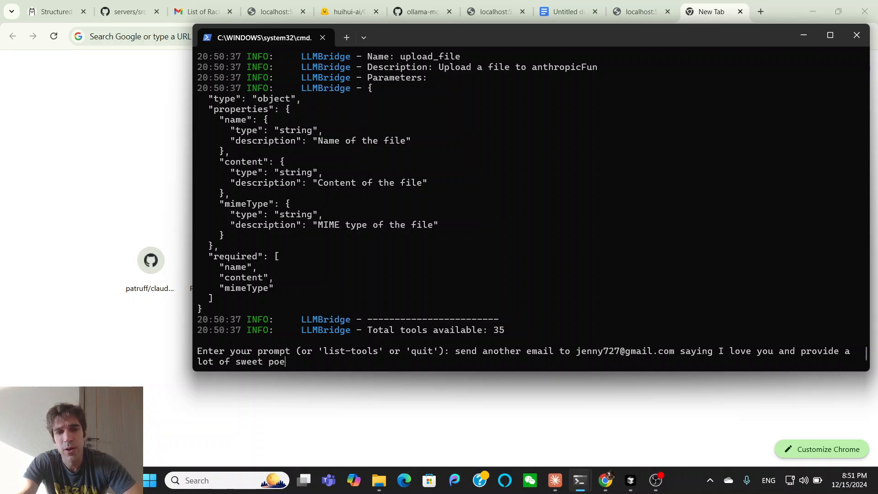
pyautogui.write('try for her')
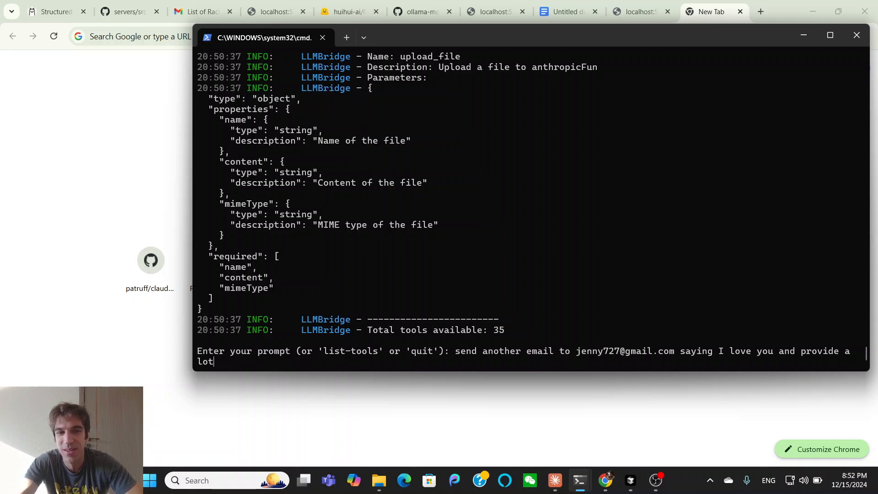
# Reword the request to ask for a sweet haiku instead and submit it to the bridge
pyautogui.press('Backspace')
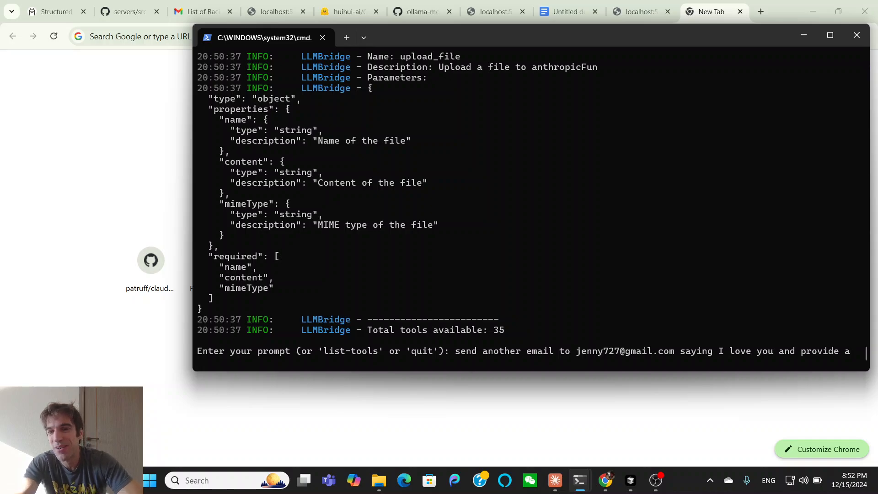
pyautogui.write('sweet haiku f')
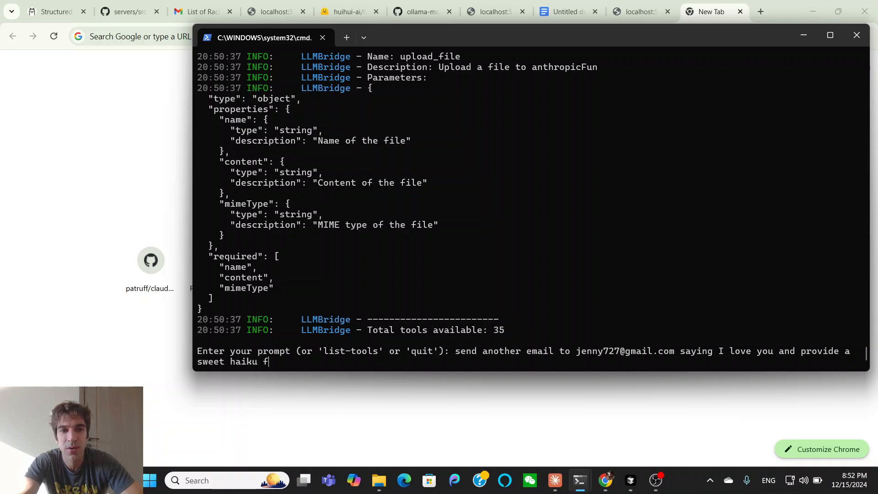
pyautogui.press('Enter')
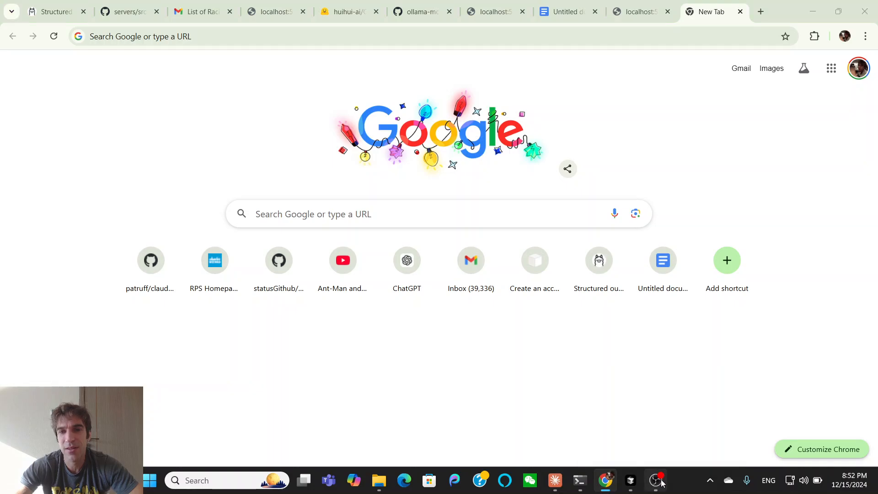
# Bring the terminal forward to watch the bridge detect send_email and call Ollama
pyautogui.click(655, 480)
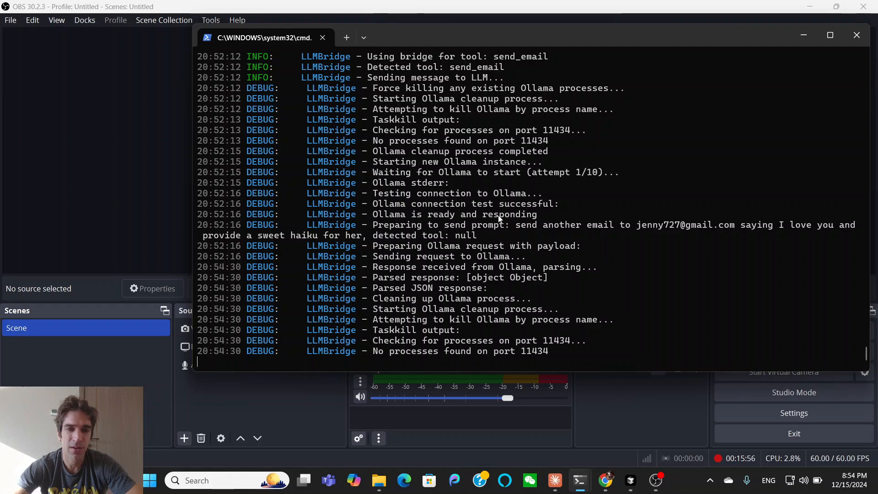
# Scroll the bridge log to read the successful MCP send and the Ollama HTTP 400 error
pyautogui.scroll(-3)
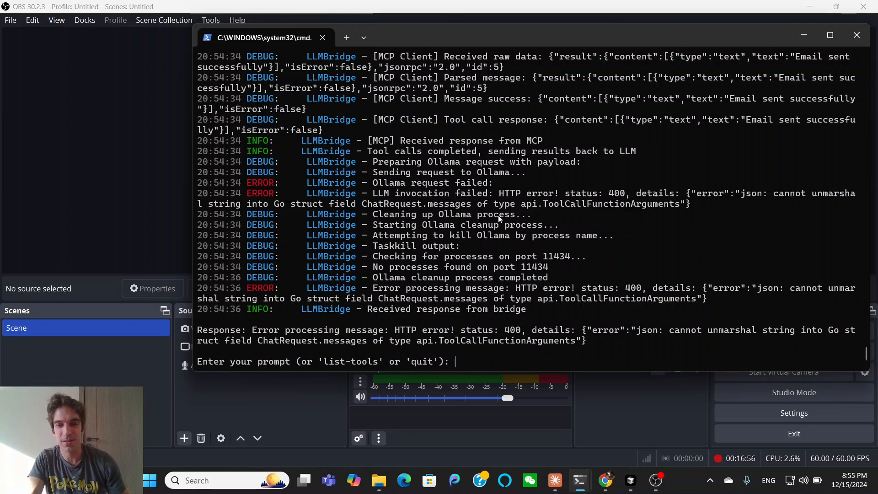
pyautogui.click(655, 480)
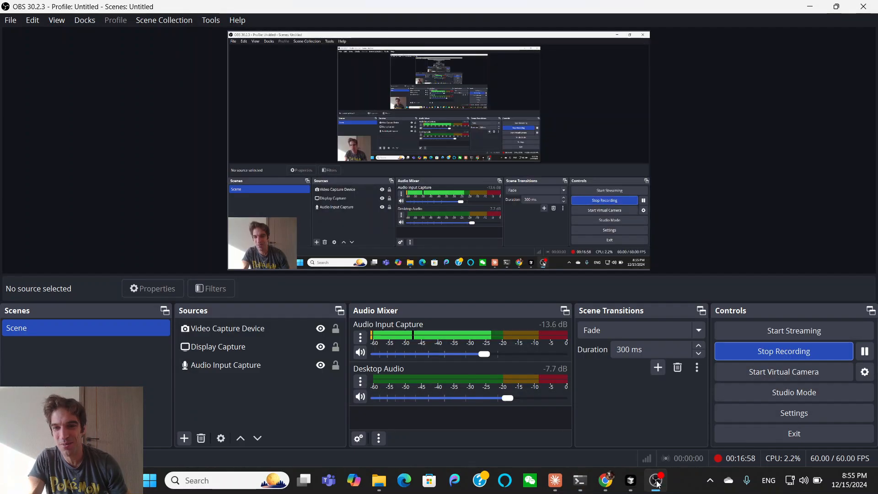